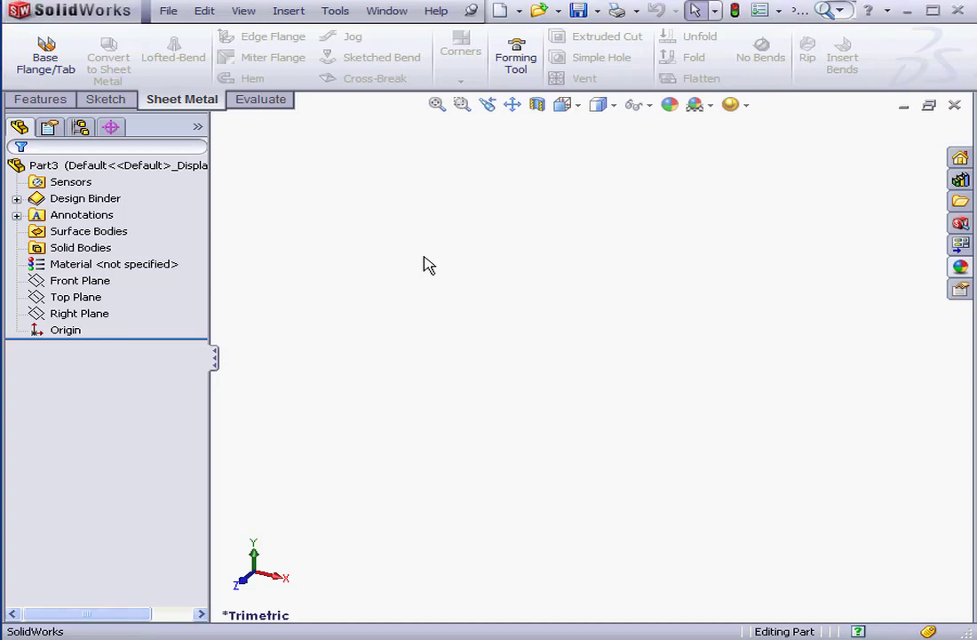
mouse_move(425, 259)
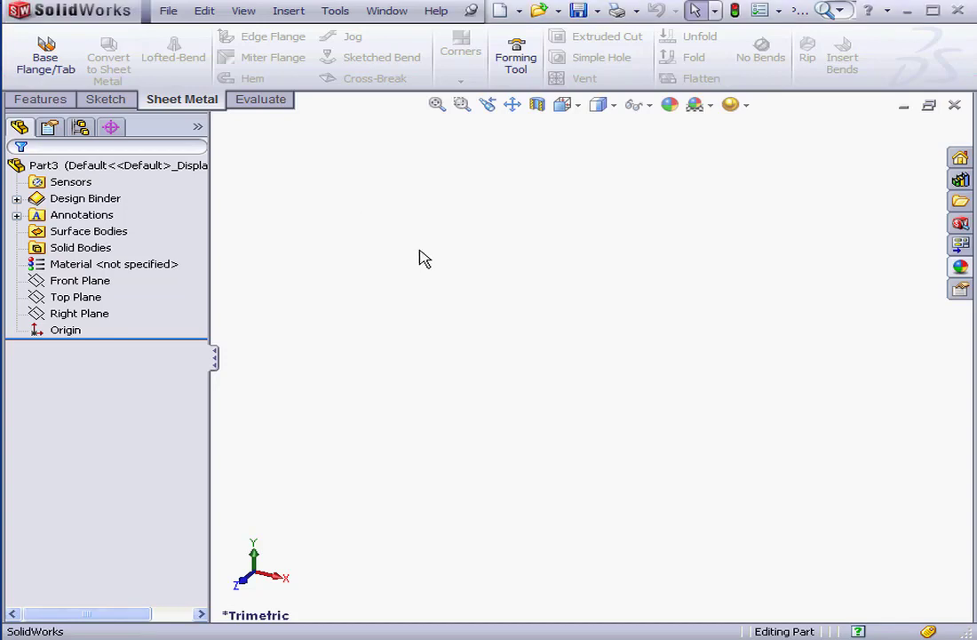
mouse_move(298, 345)
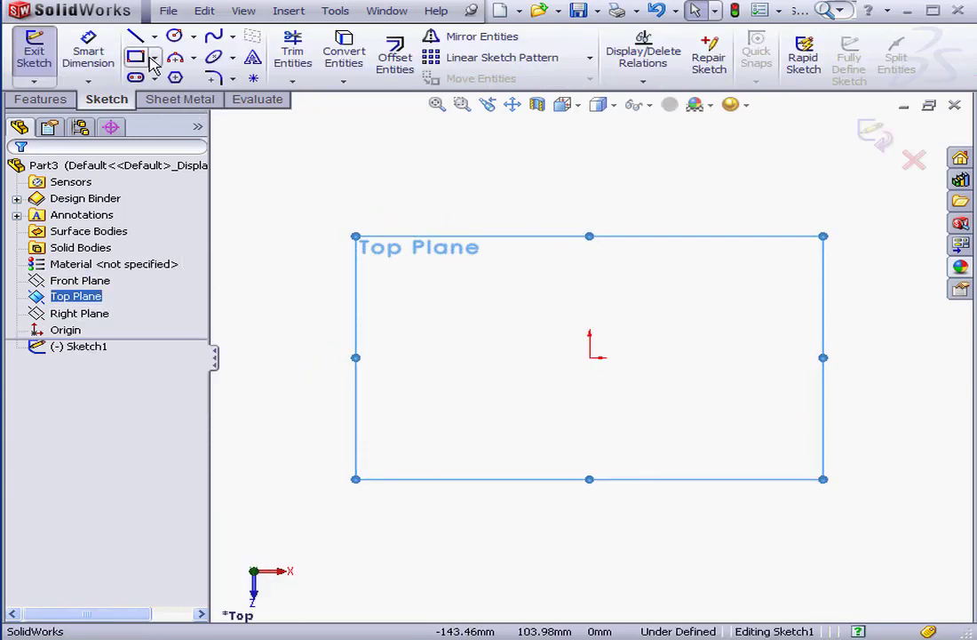
Finish the corner rectangle sketch on Top Plane and exit it.
left_click(137, 57)
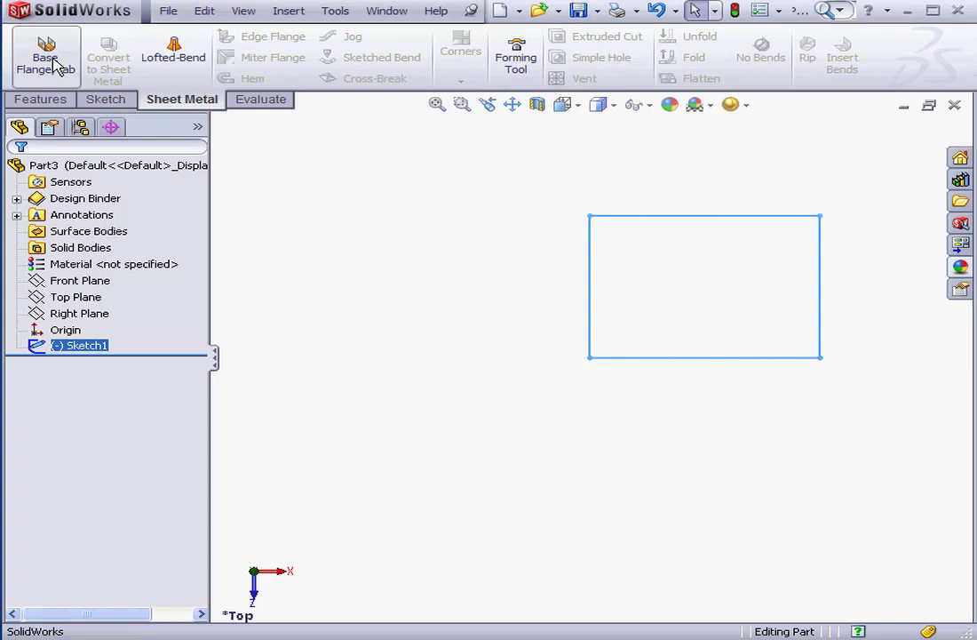
Build a 1.00 mm thick base flange with K-Factor 0.5 from Sketch1.
left_click(43, 53)
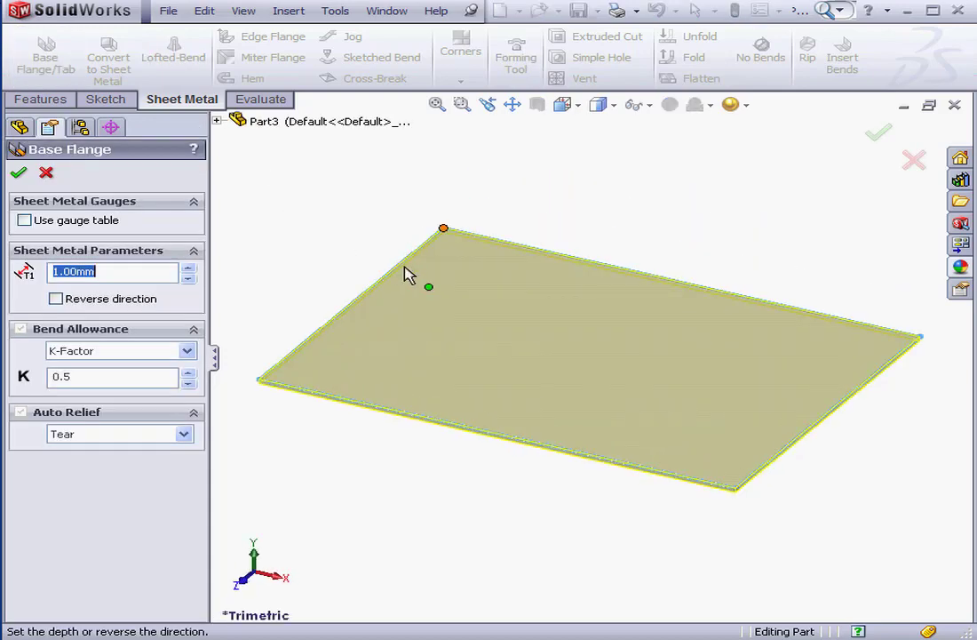
left_click(19, 171)
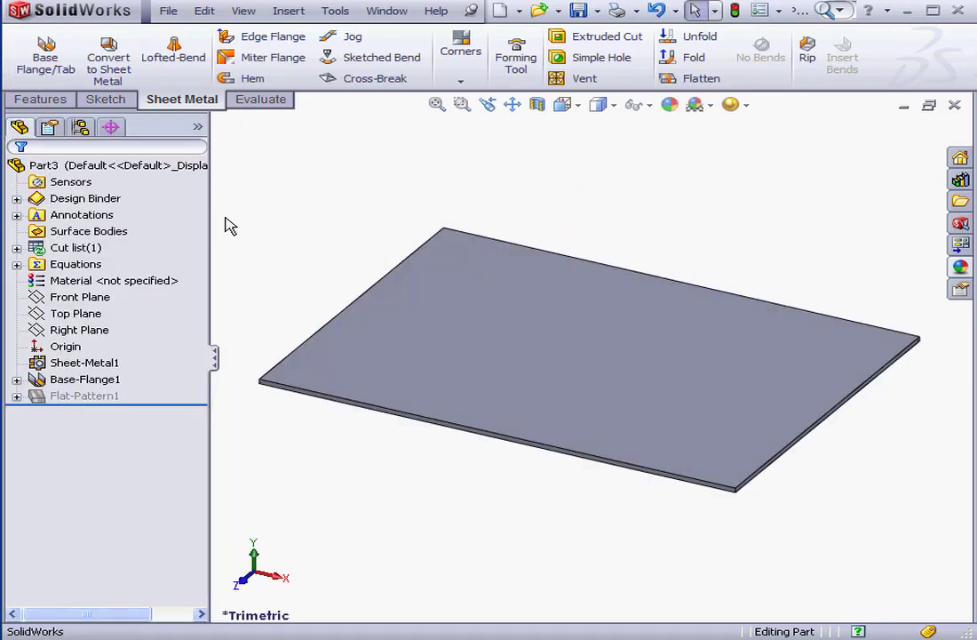
mouse_move(294, 229)
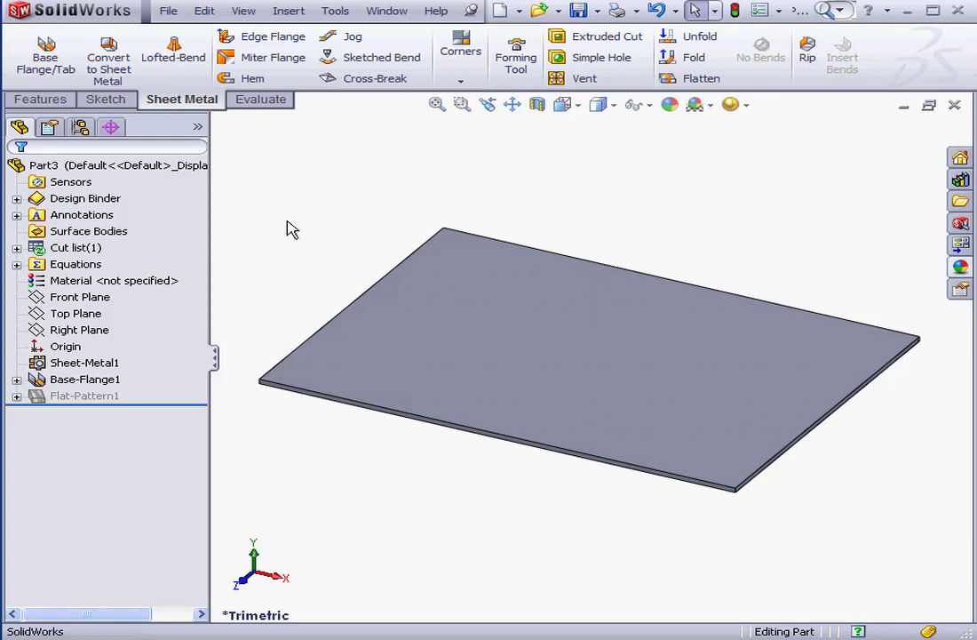
mouse_move(297, 231)
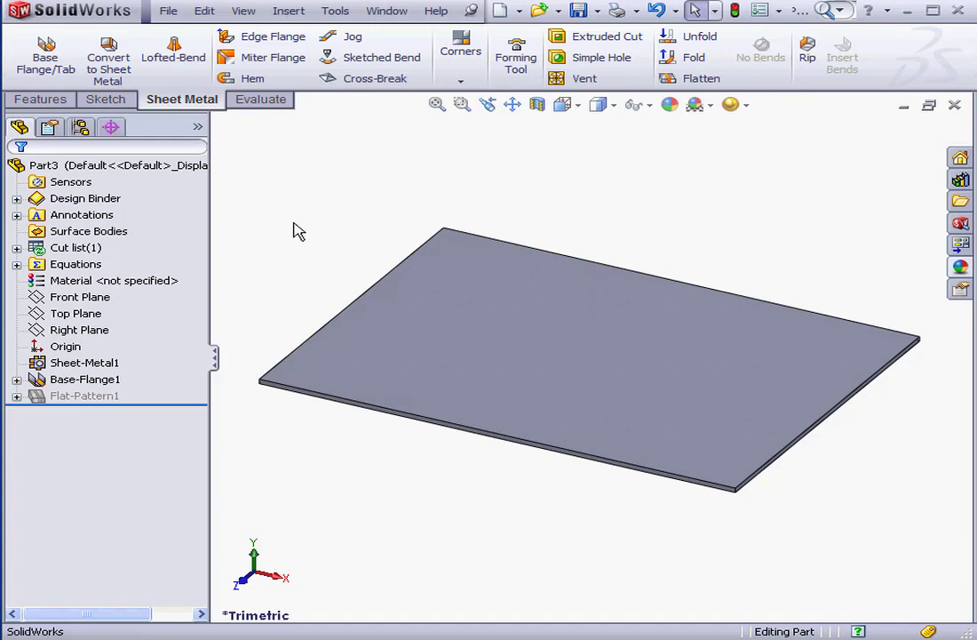
left_click(404, 353)
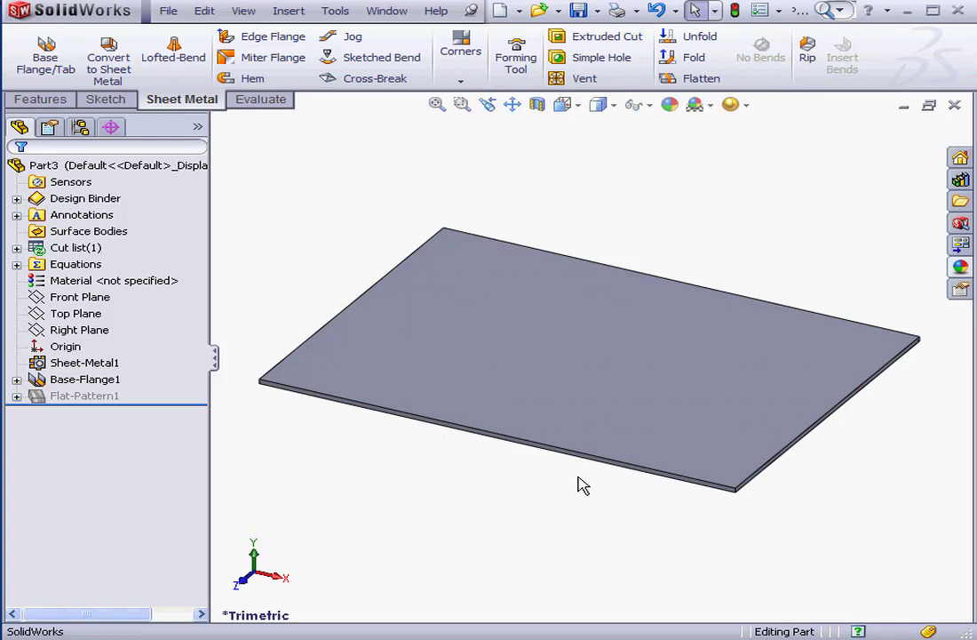
mouse_move(638, 475)
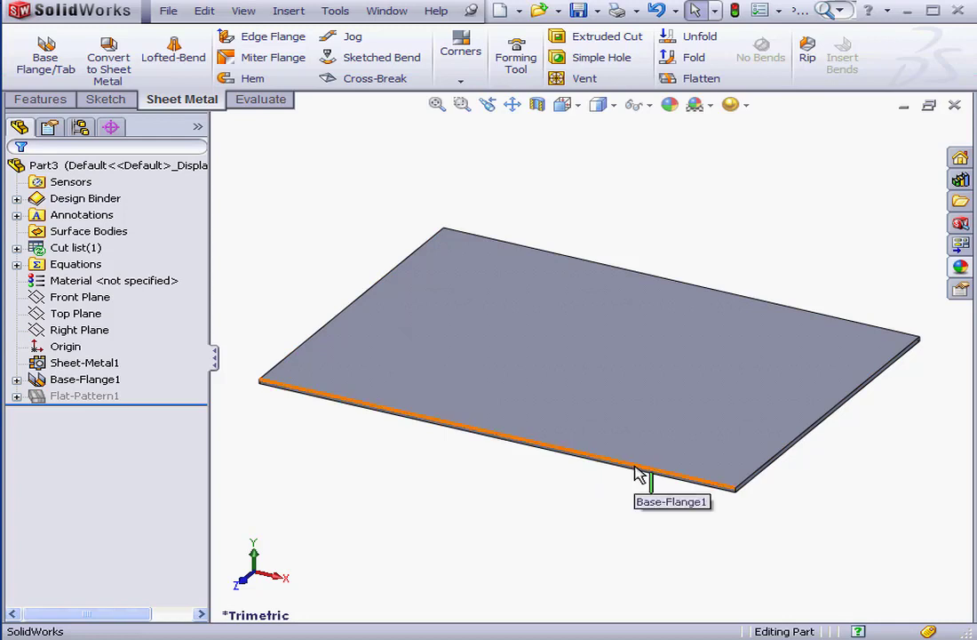
Sketch a vertical line with short angled strokes on the plate's front end face.
left_click(107, 99)
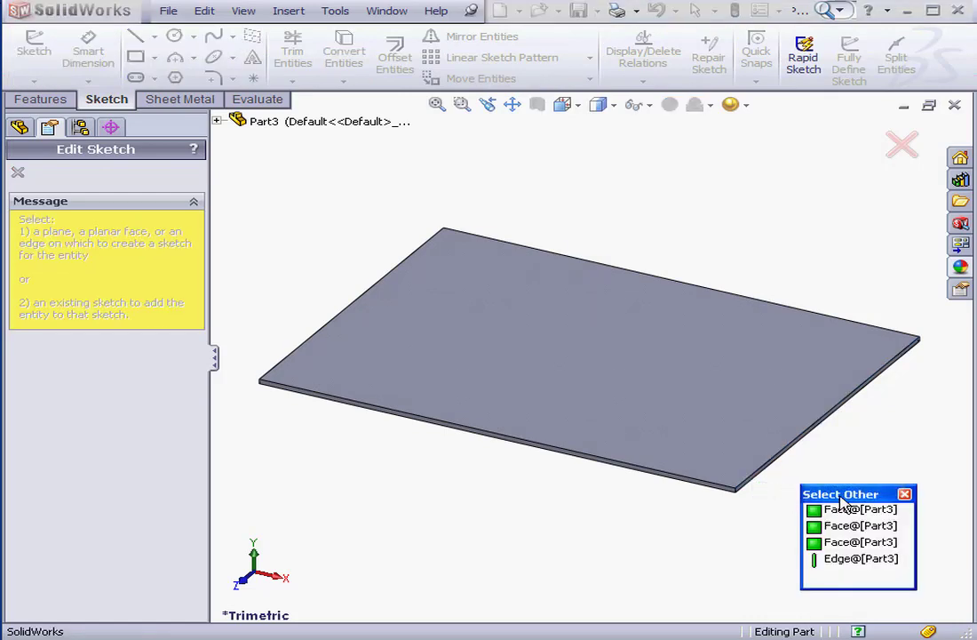
mouse_move(852, 525)
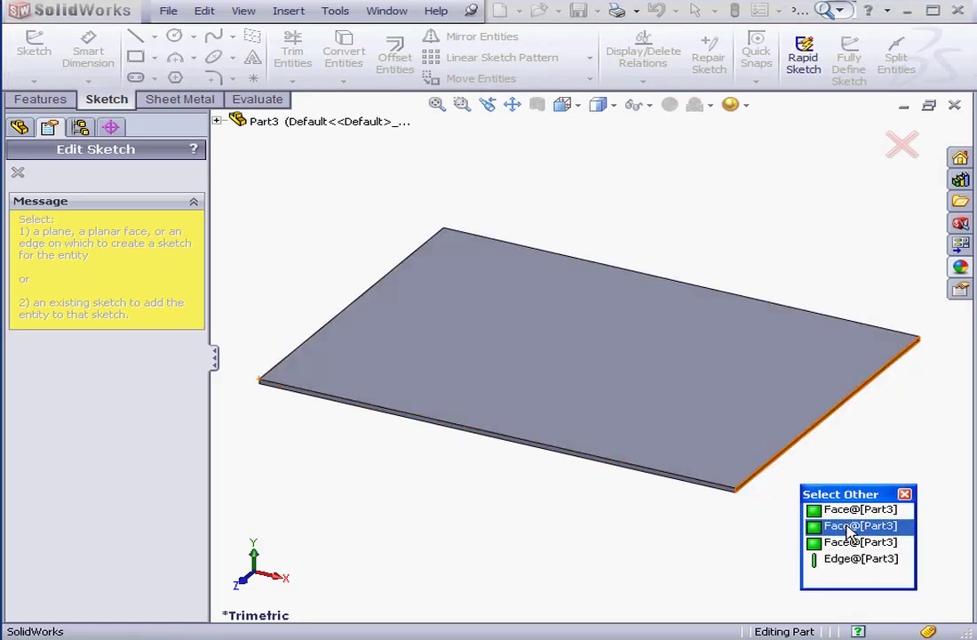
left_click(859, 523)
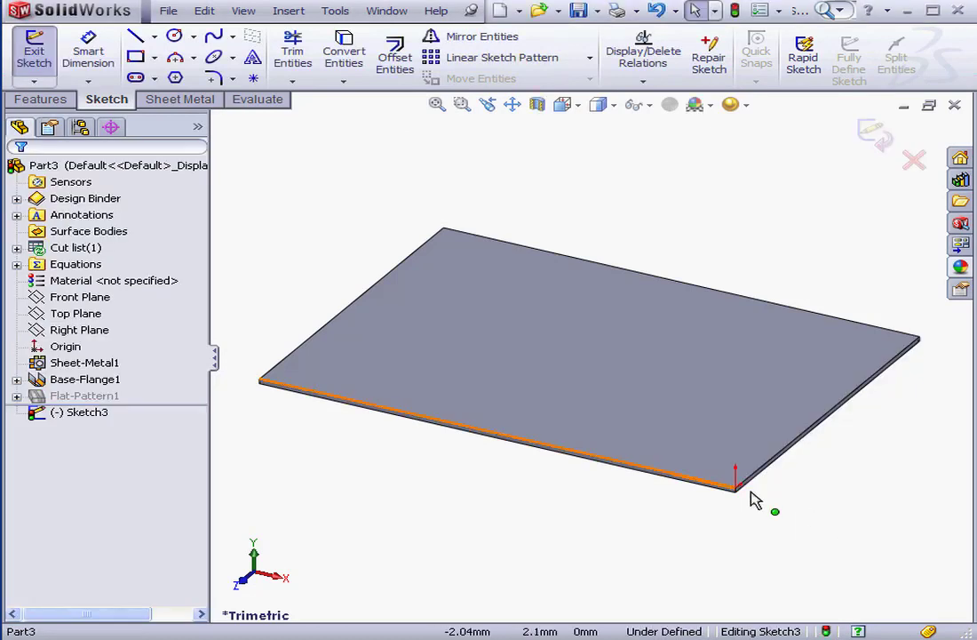
left_click(140, 35)
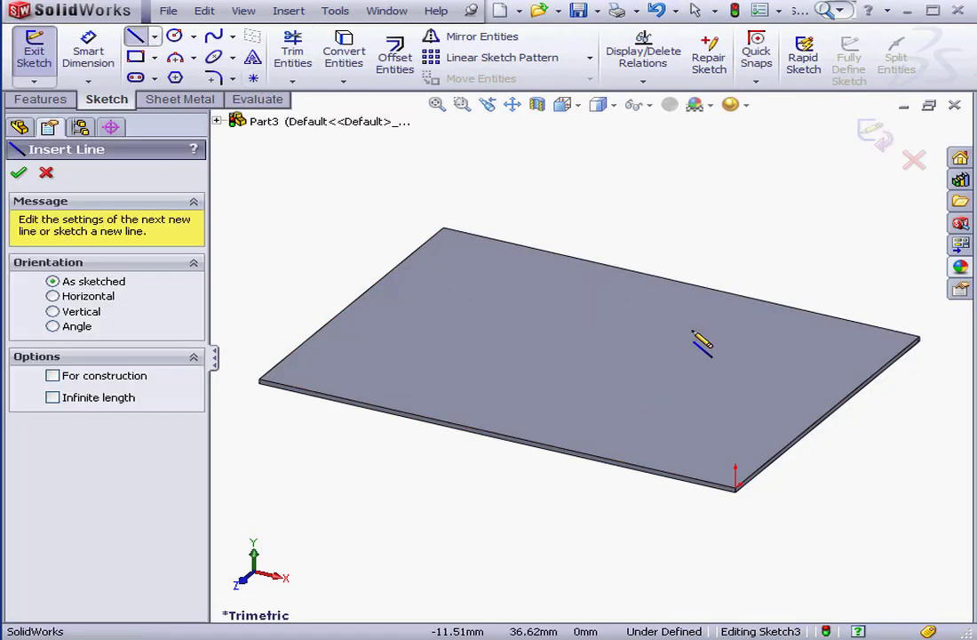
mouse_move(734, 508)
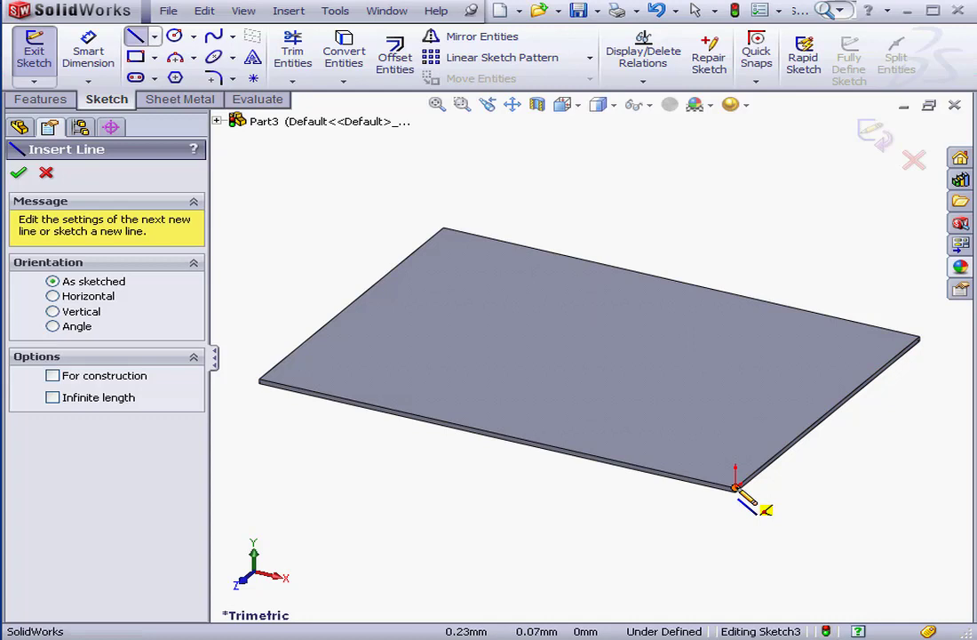
left_click_drag(735, 487, 735, 385)
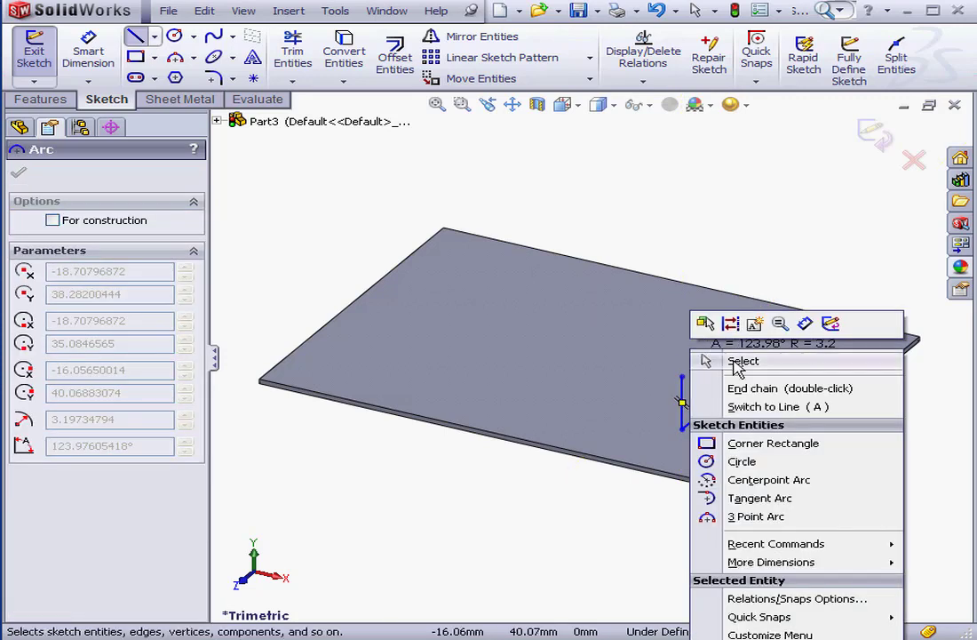
left_click(743, 361)
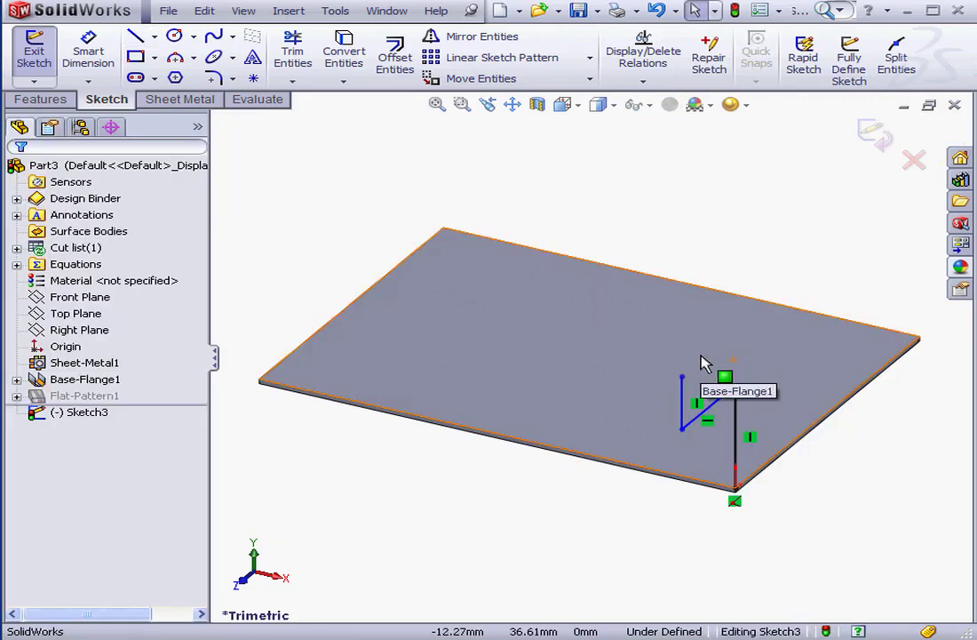
mouse_move(708, 355)
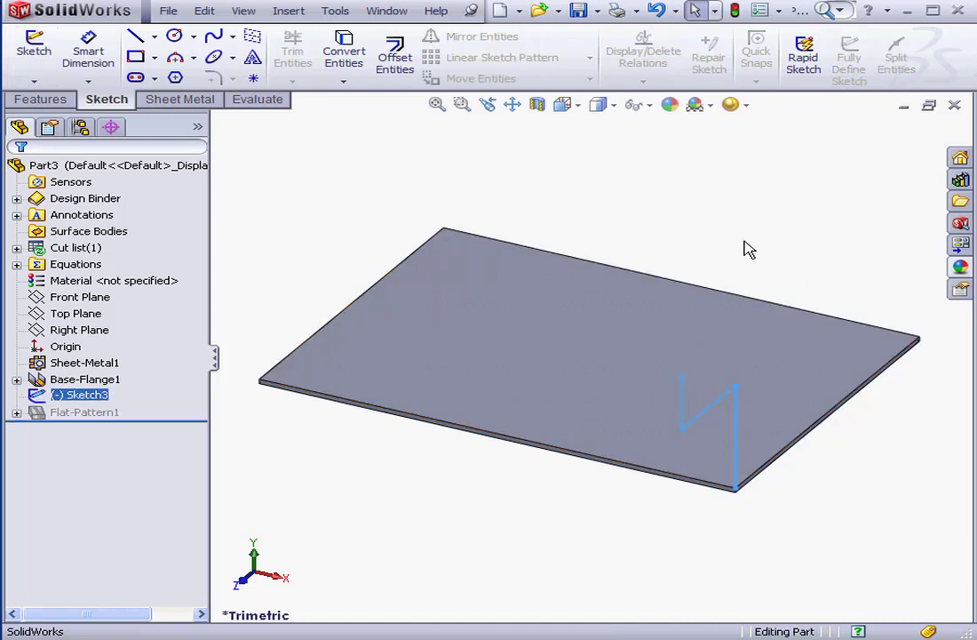
mouse_move(200, 121)
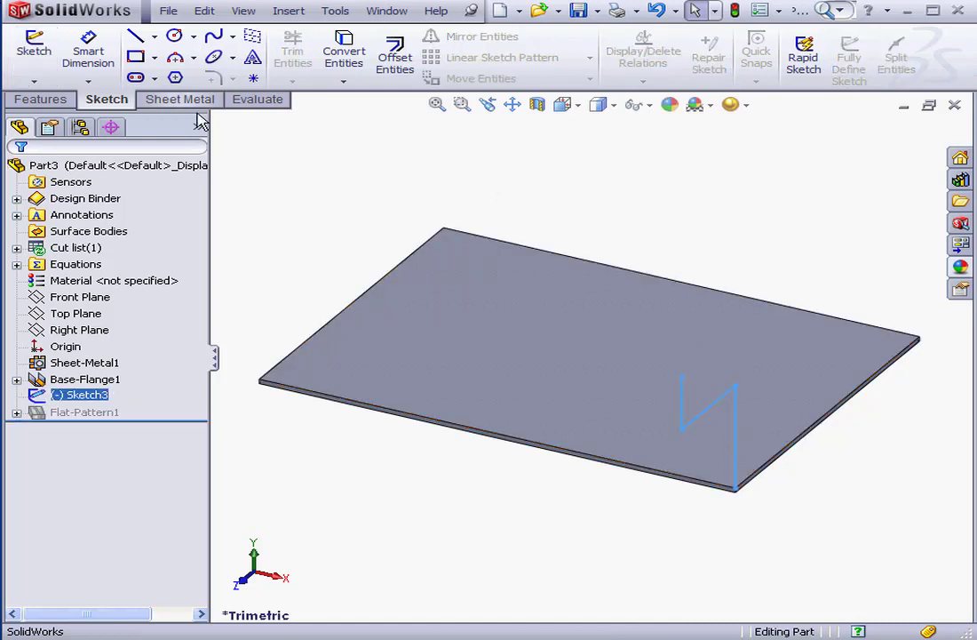
Launch a Miter Flange from the Sheet Metal tab using the sketched profile.
left_click(181, 99)
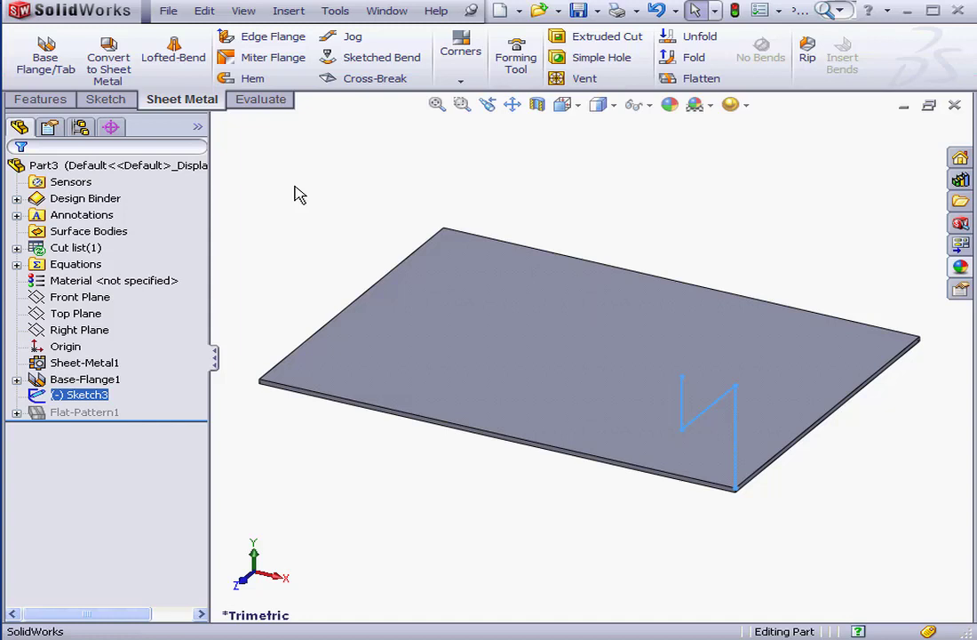
mouse_move(276, 135)
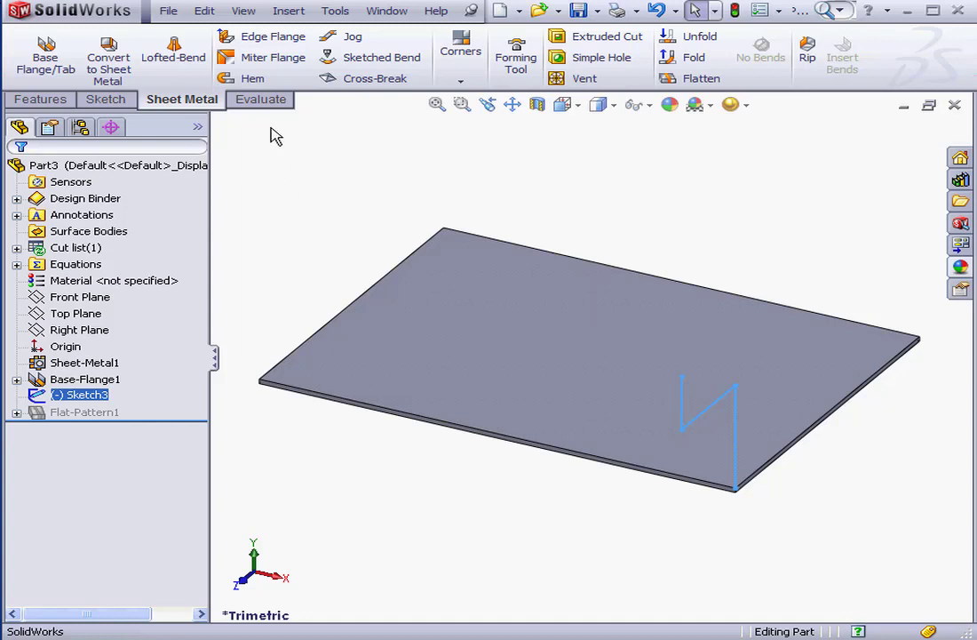
left_click(273, 57)
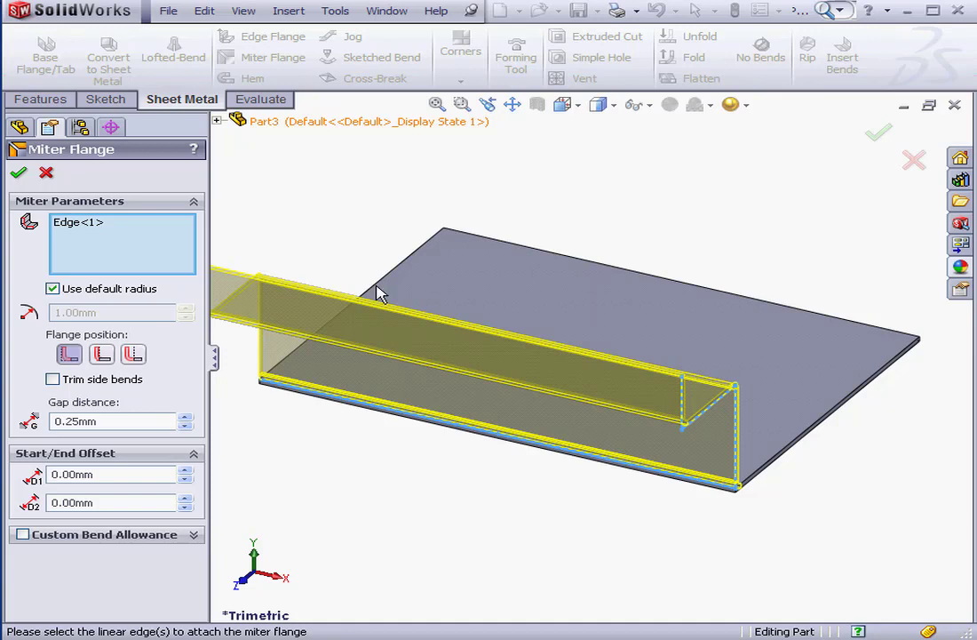
mouse_move(298, 306)
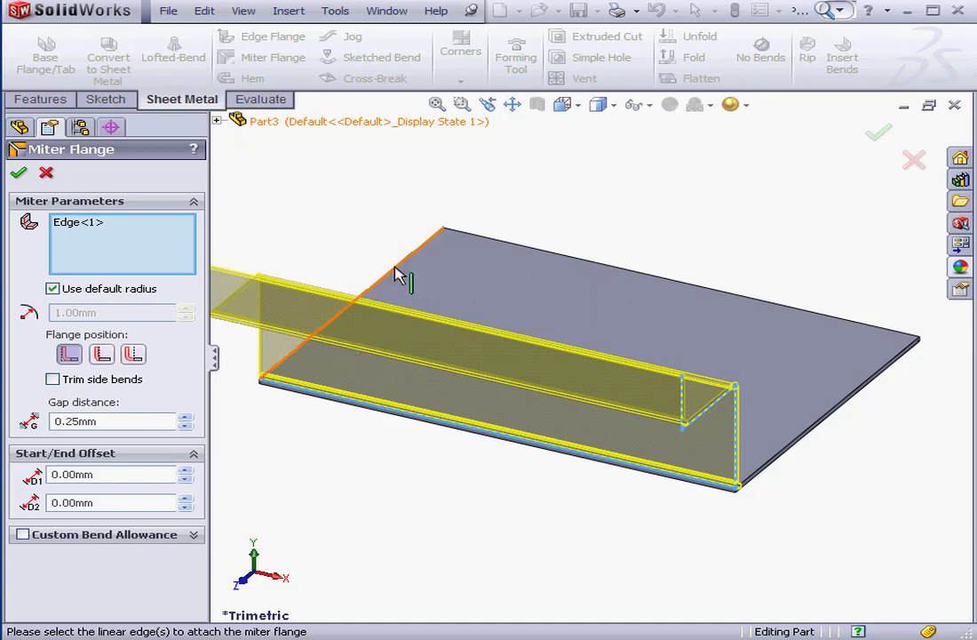
mouse_move(398, 273)
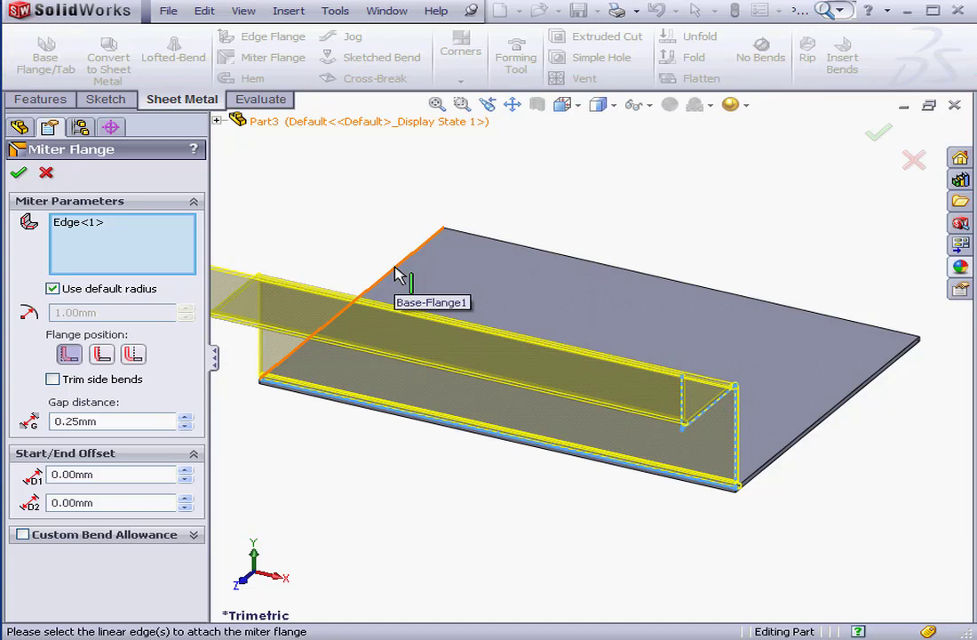
mouse_move(435, 238)
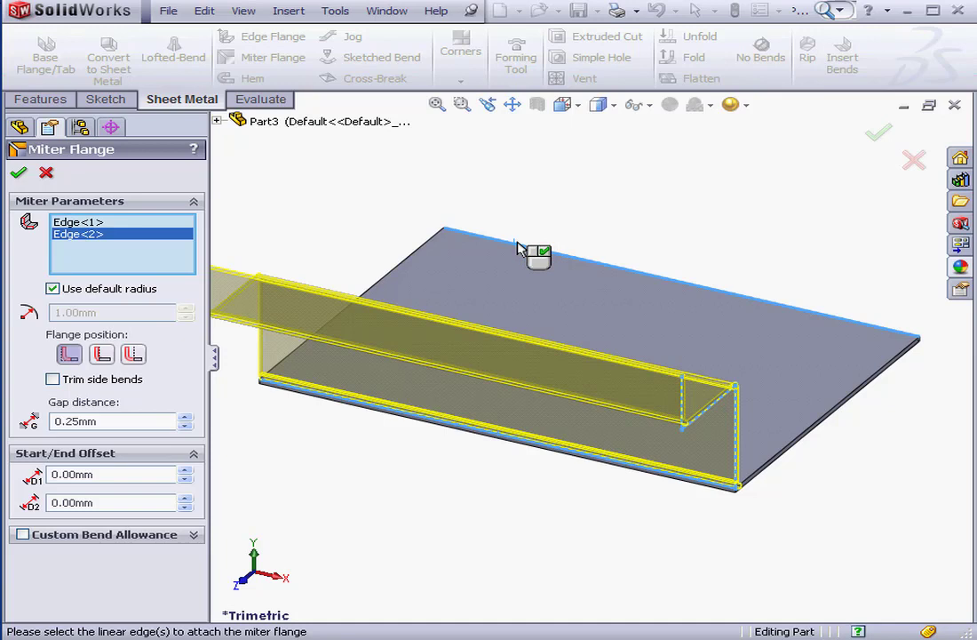
mouse_move(425, 247)
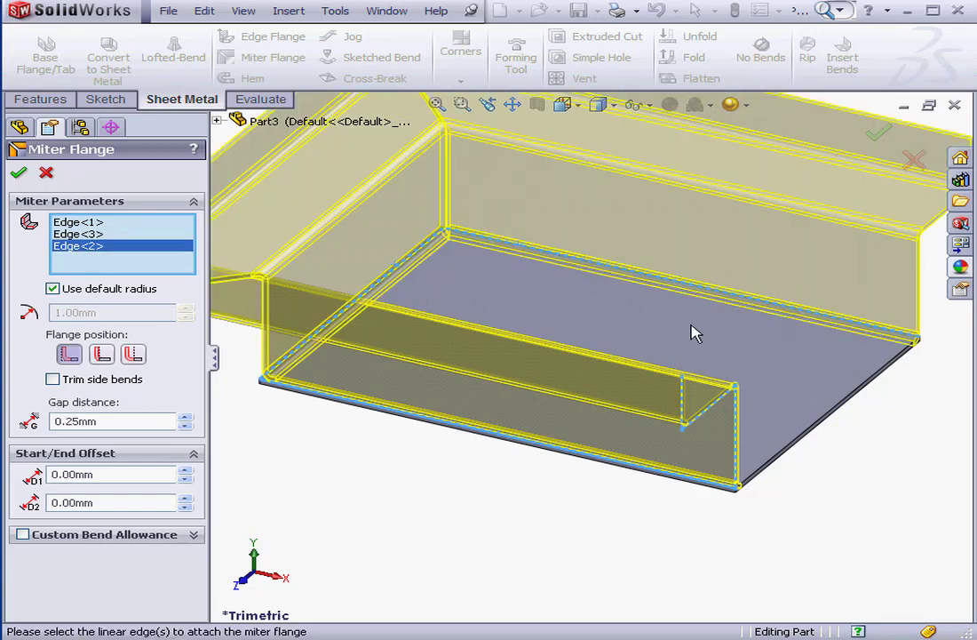
Keep the miter flange on the default bend radius.
left_click(835, 426)
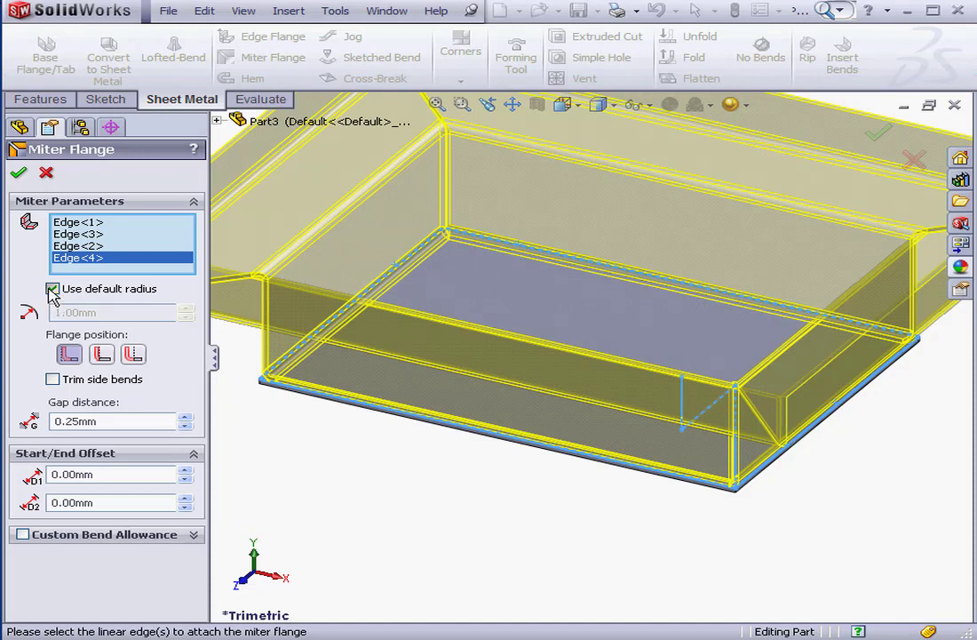
left_click(52, 289)
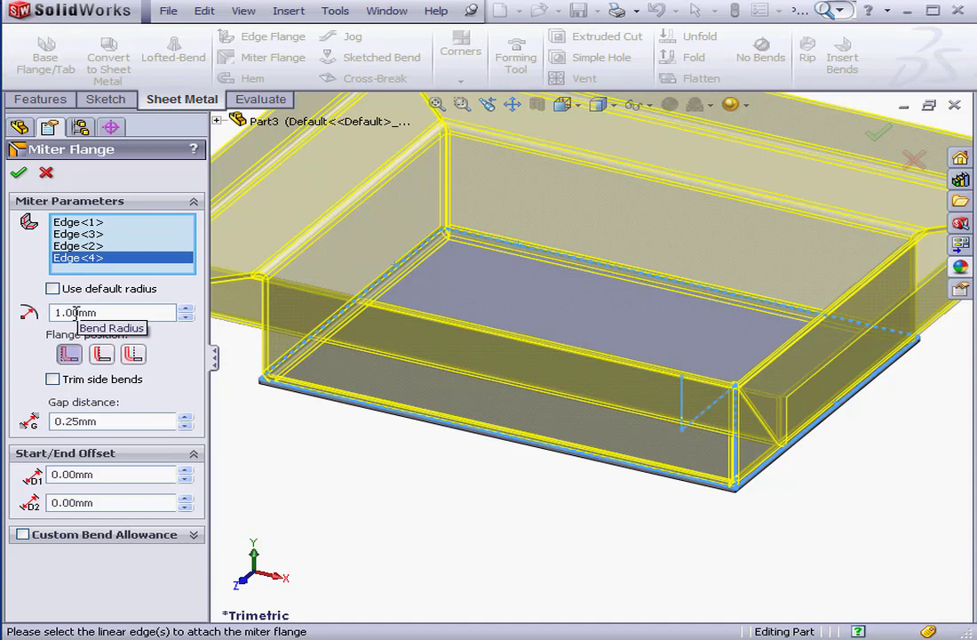
left_click(51, 288)
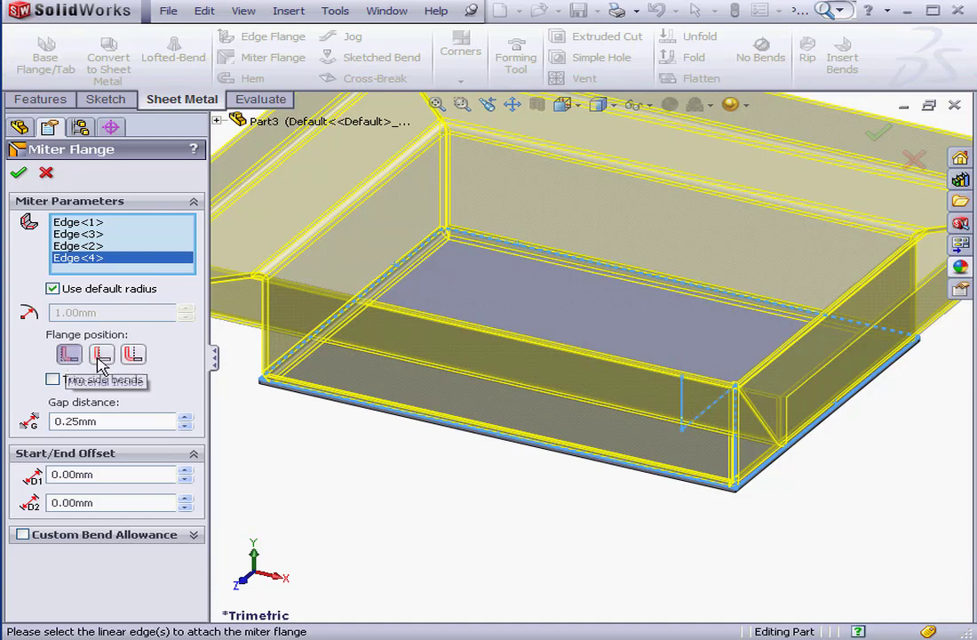
mouse_move(135, 363)
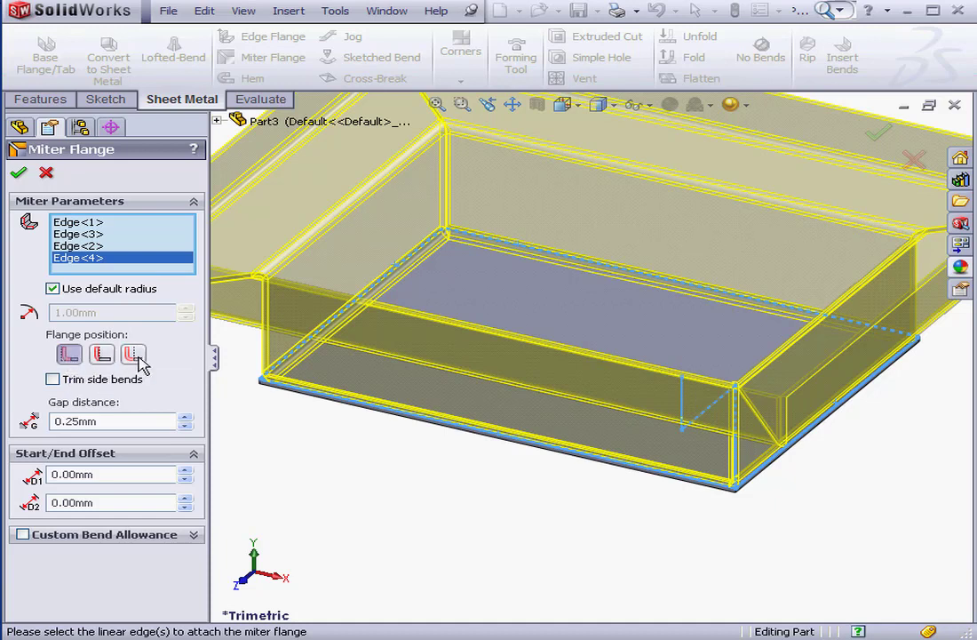
mouse_move(134, 354)
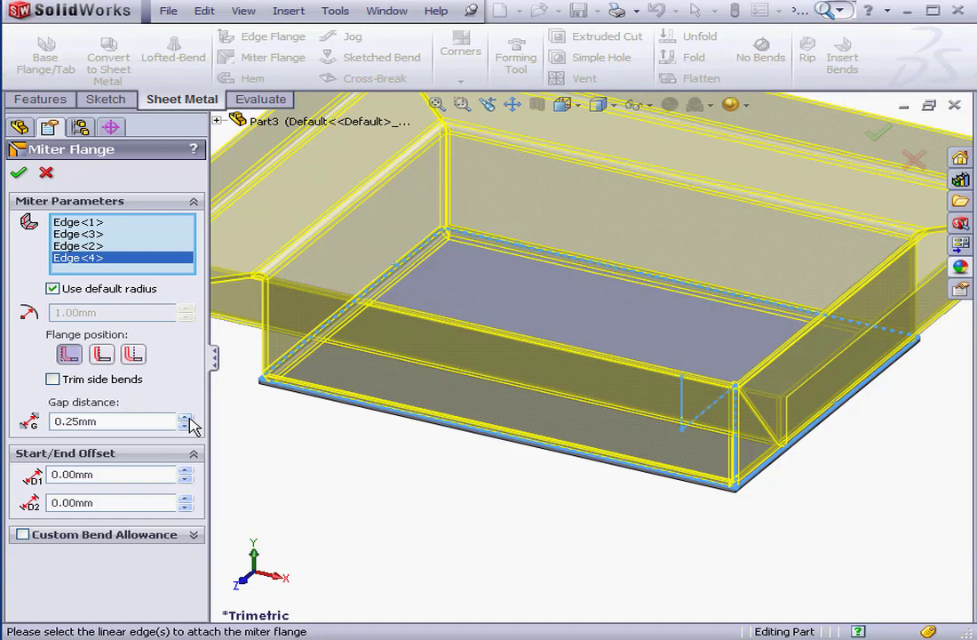
Set the gap distance to 1.25 mm, zero start offset, no custom bend allowance.
left_click(186, 417)
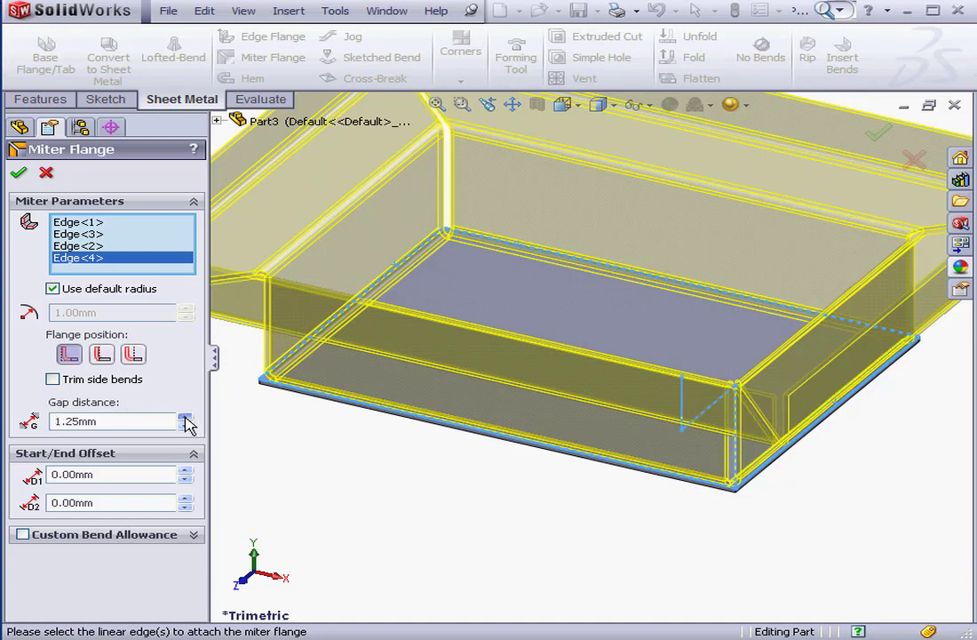
left_click(187, 416)
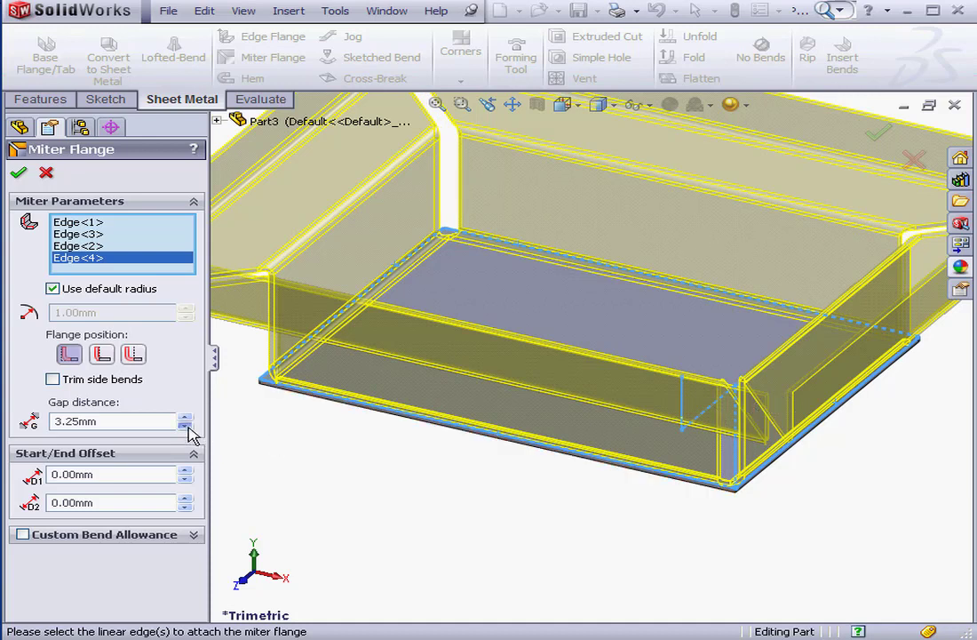
left_click(185, 427)
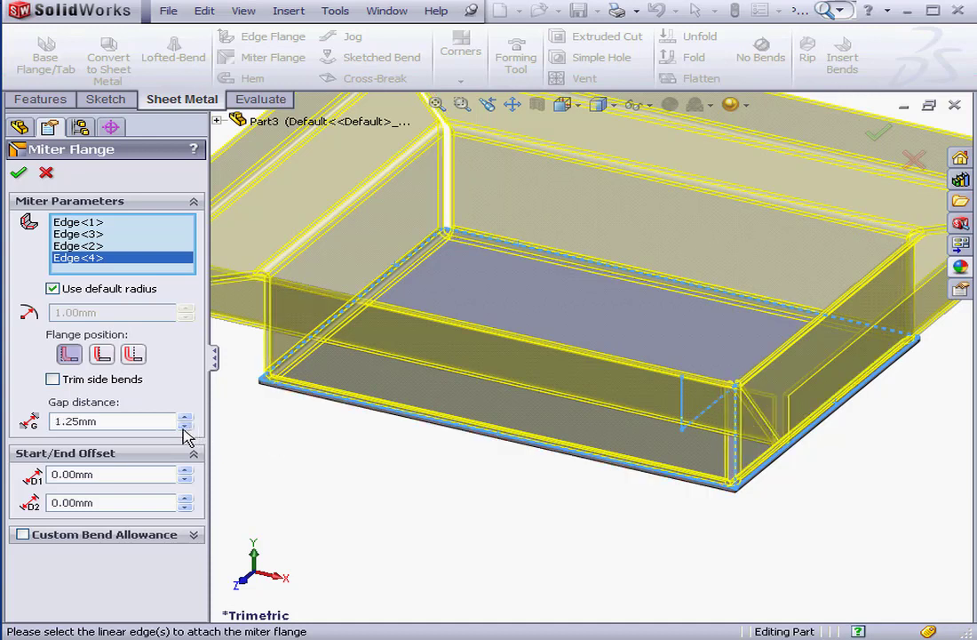
left_click(187, 470)
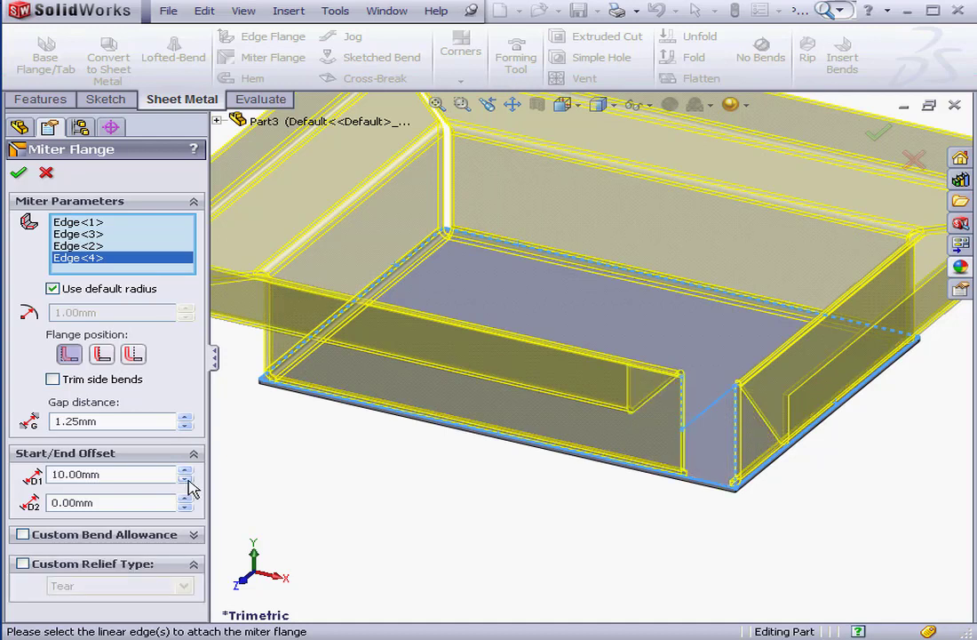
left_click(186, 497)
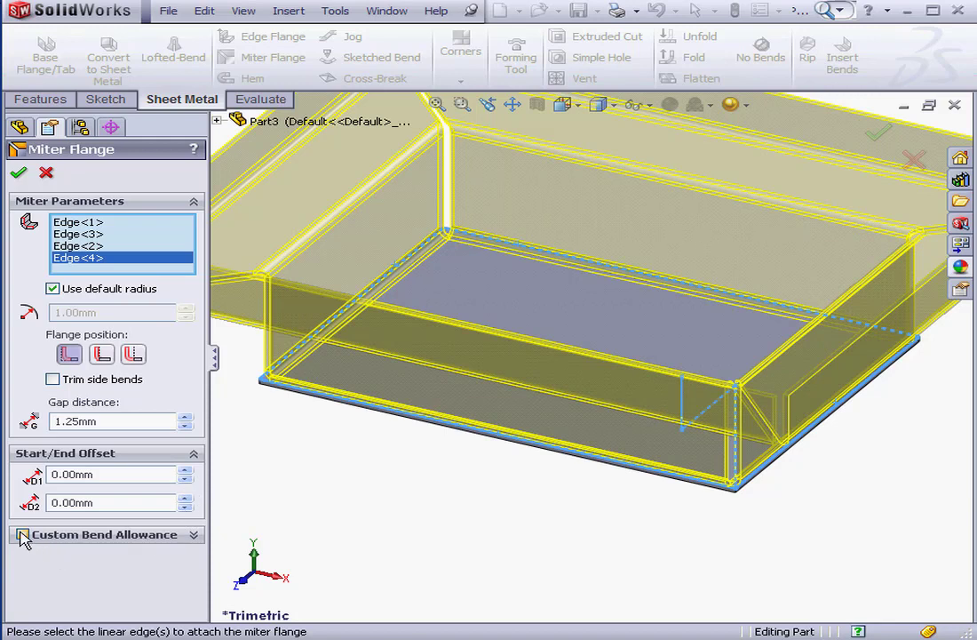
left_click(23, 534)
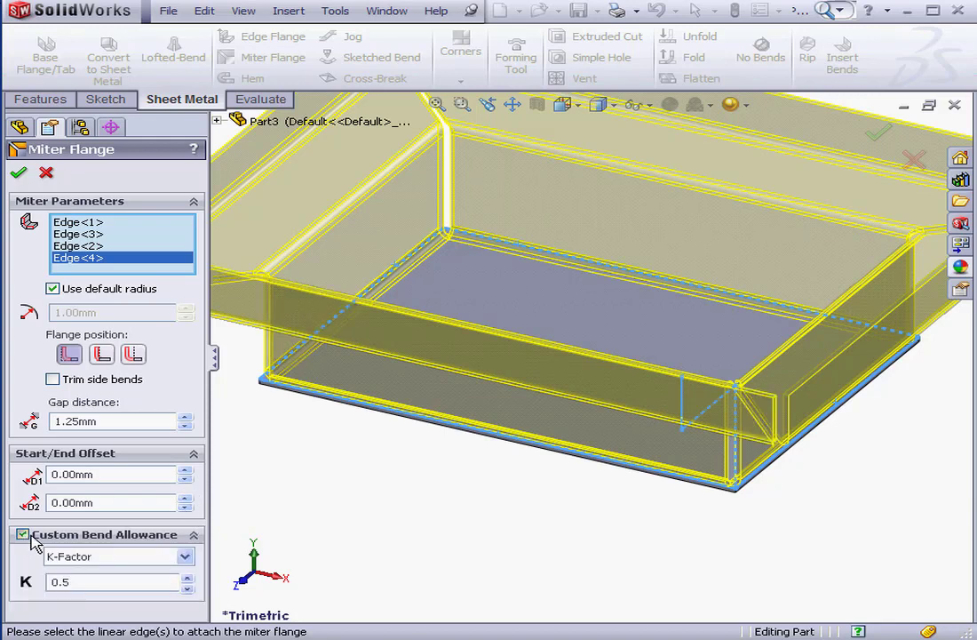
left_click(22, 535)
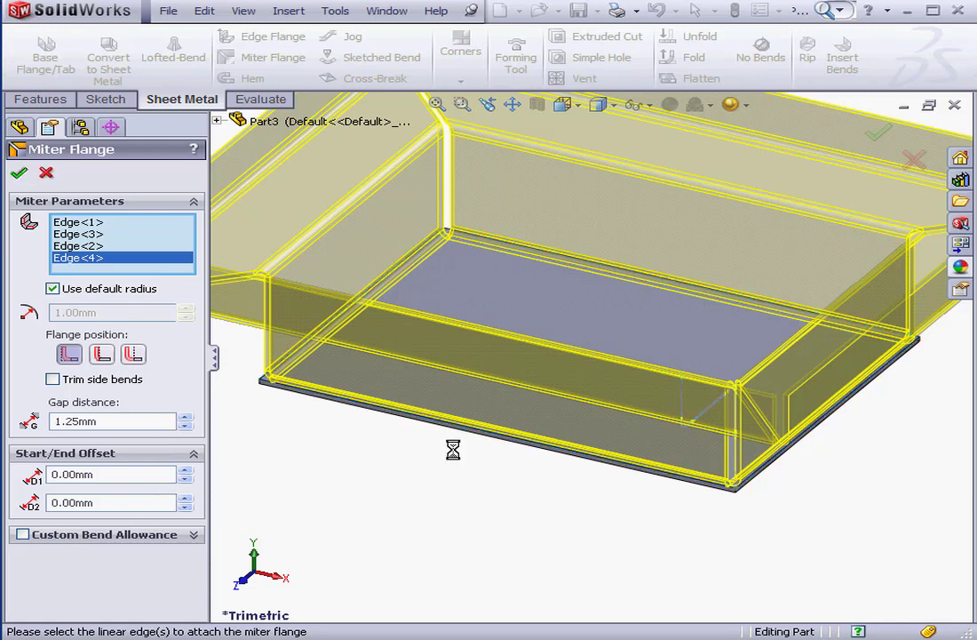
Apply the four-edge miter flange, then right-click Base-Flange1 in the feature tree.
left_click(20, 172)
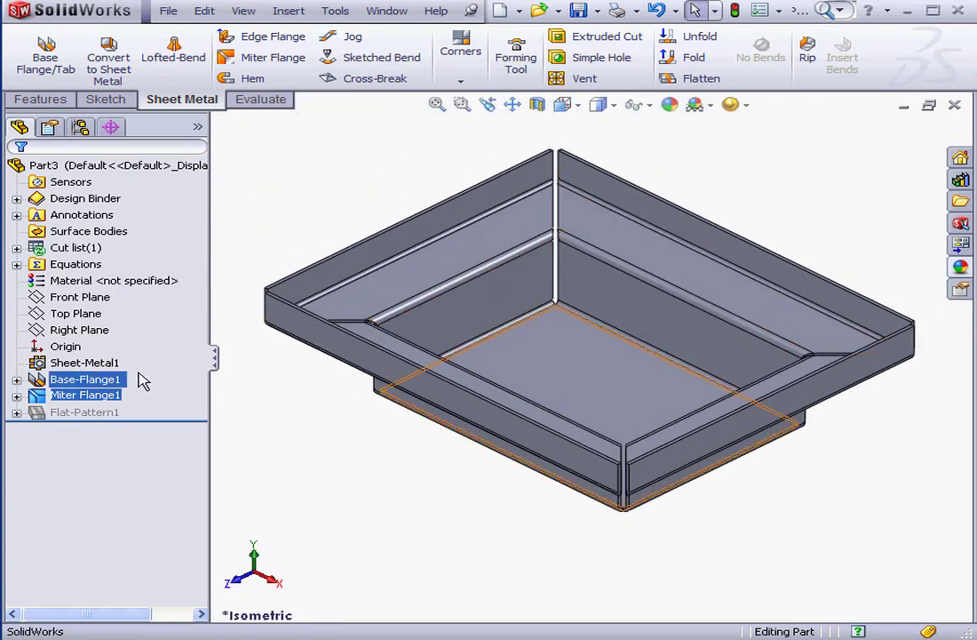
right_click(85, 379)
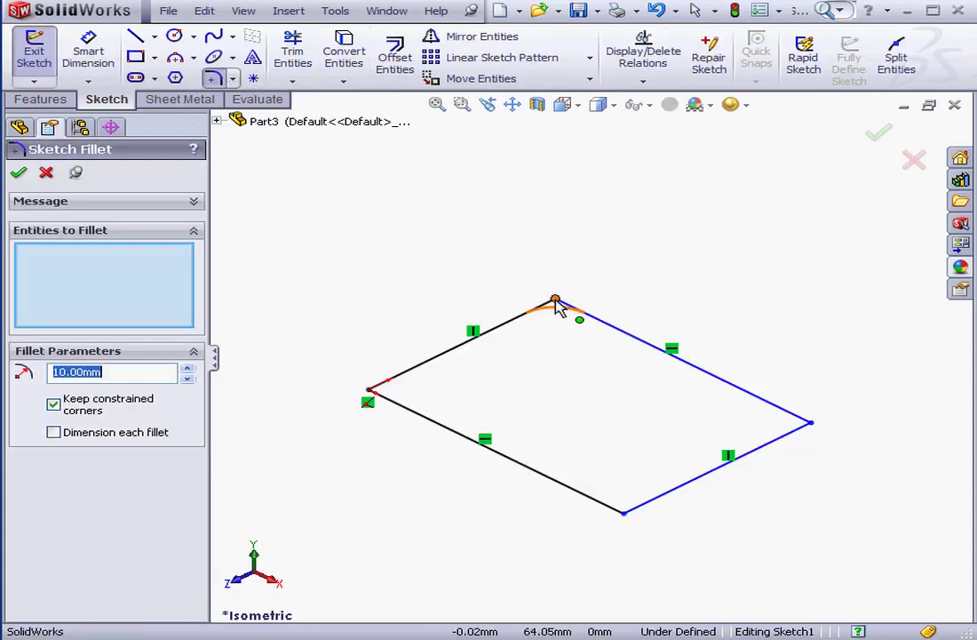
Round one corner of the Sketch1 rectangle with a 10 mm sketch fillet.
left_click(555, 302)
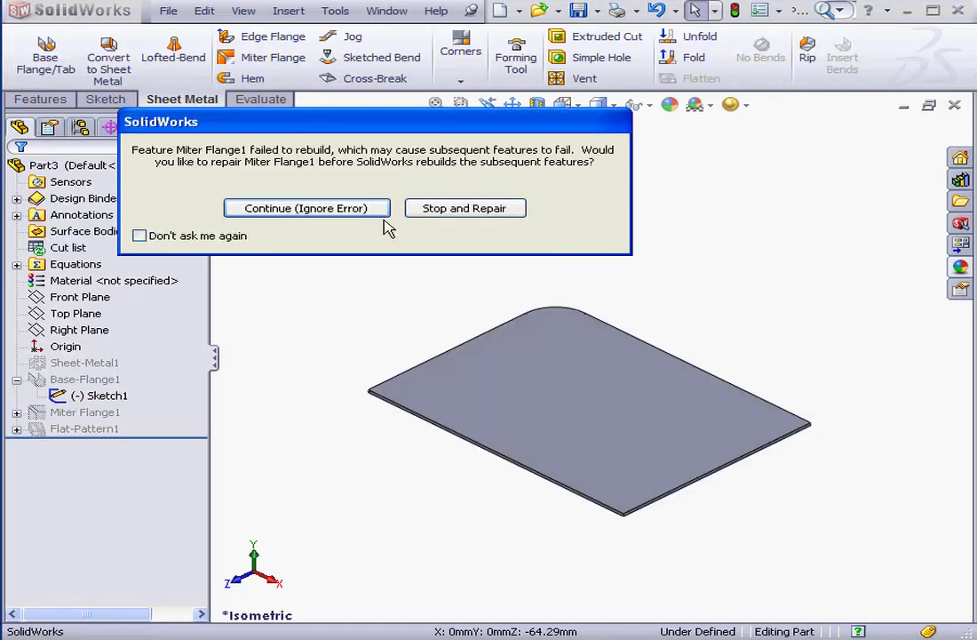
Ignore the rebuild error, edit Miter Flange1 and update its edges to the filleted plate.
left_click(306, 208)
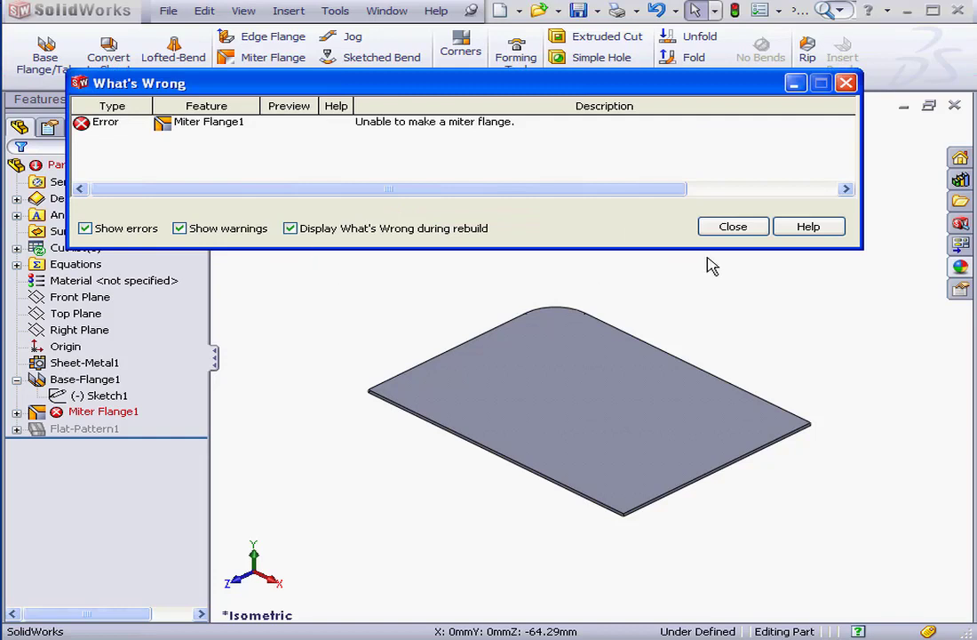
left_click(733, 226)
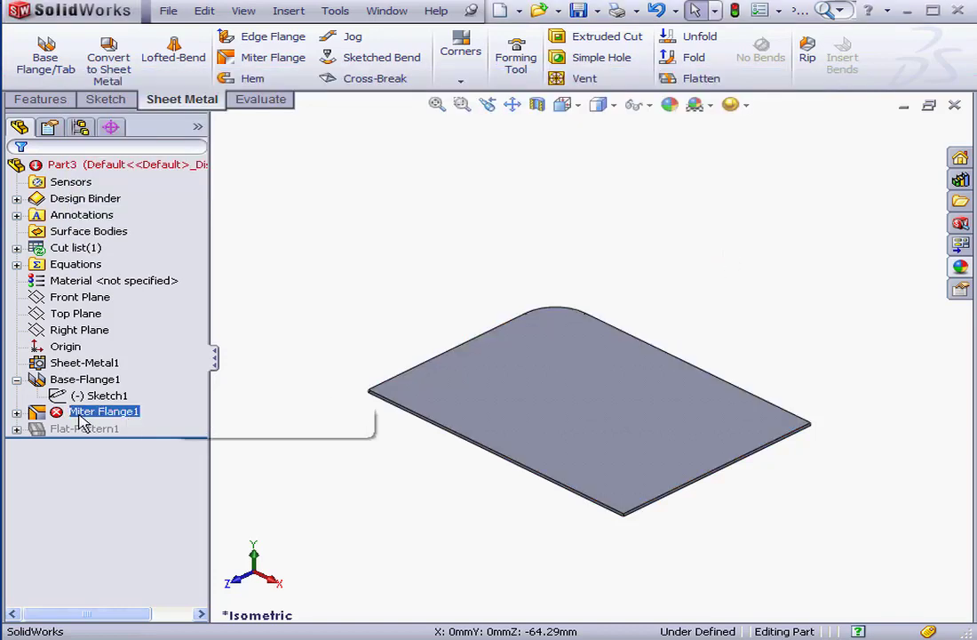
double_click(107, 411)
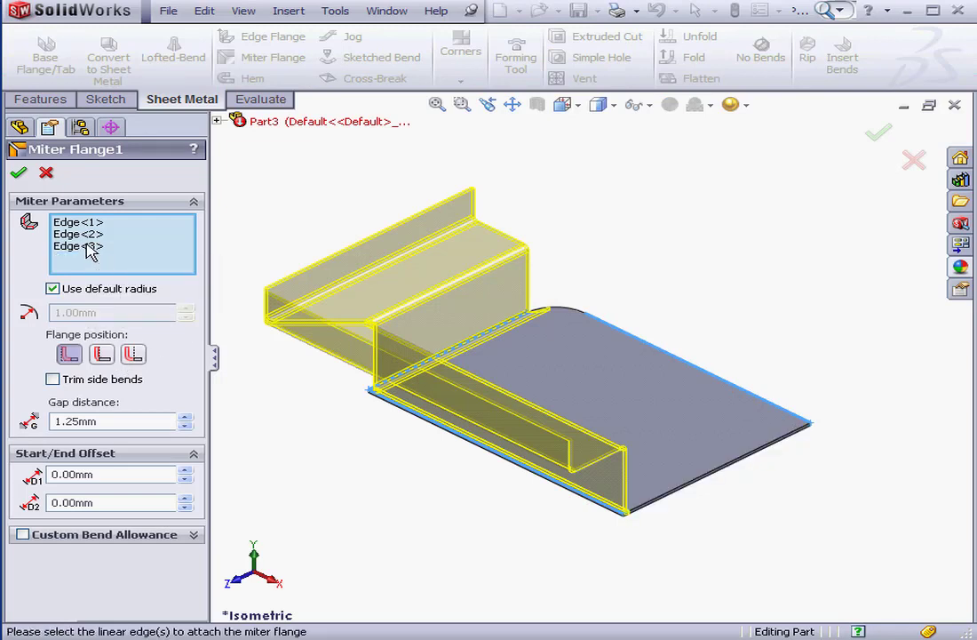
left_click(724, 386)
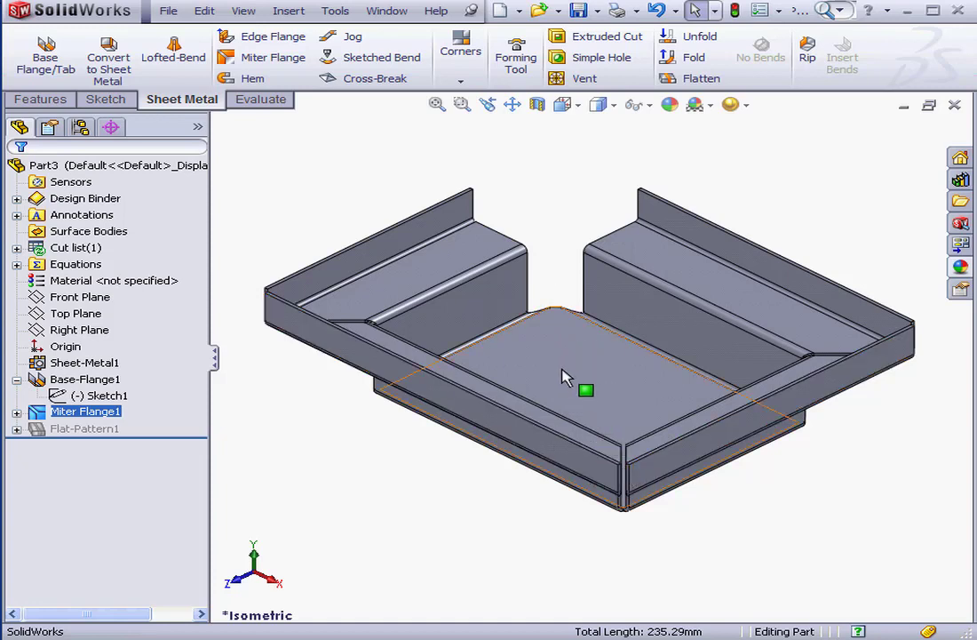
Bring Part2, the U-channel part, into focus via the Window menu.
left_click(386, 11)
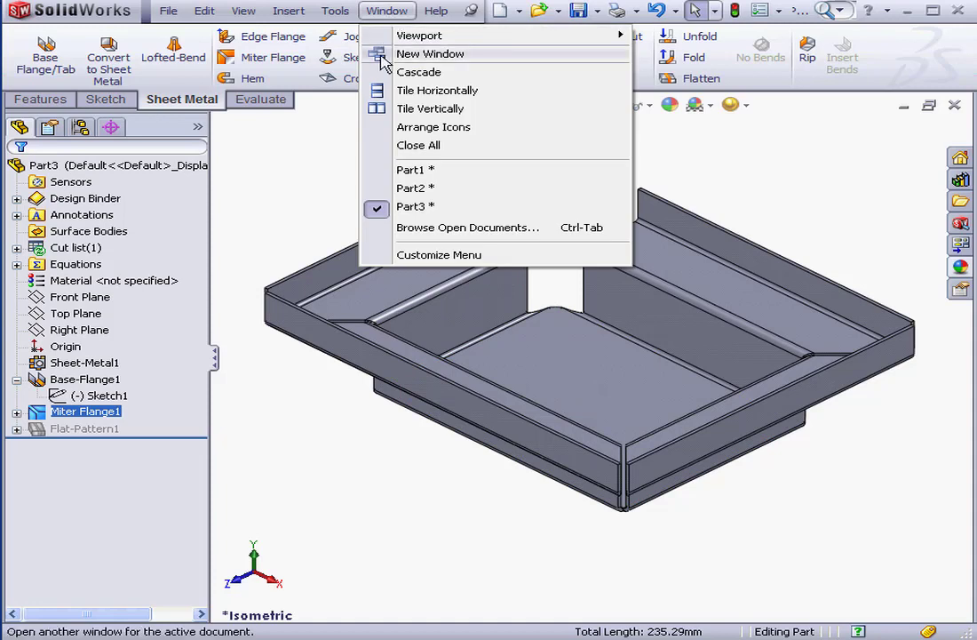
left_click(411, 187)
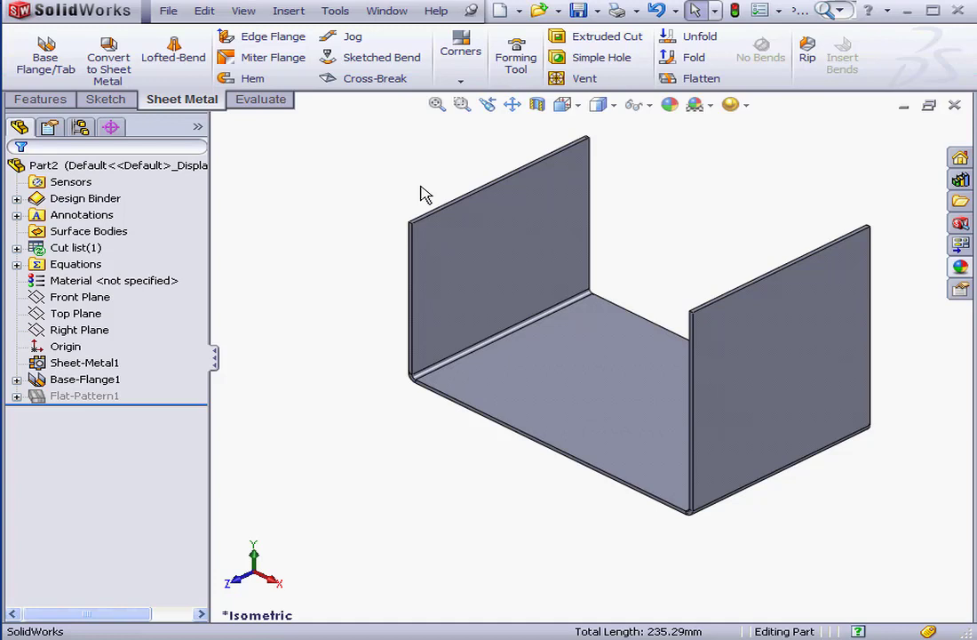
mouse_move(369, 167)
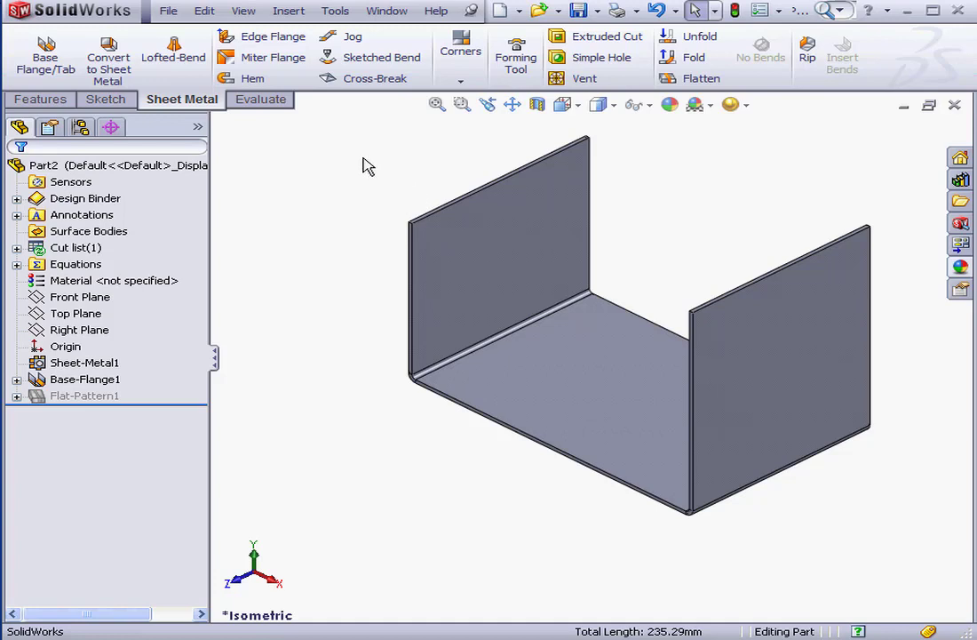
mouse_move(290, 61)
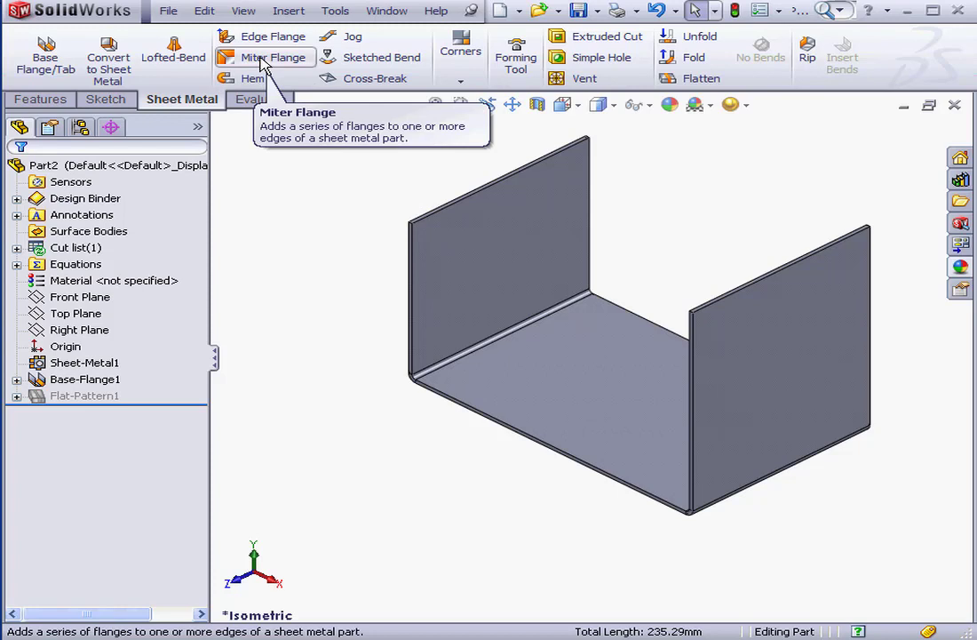
Begin a miter flange on the U-channel, sketching at an inner bend edge.
left_click(271, 57)
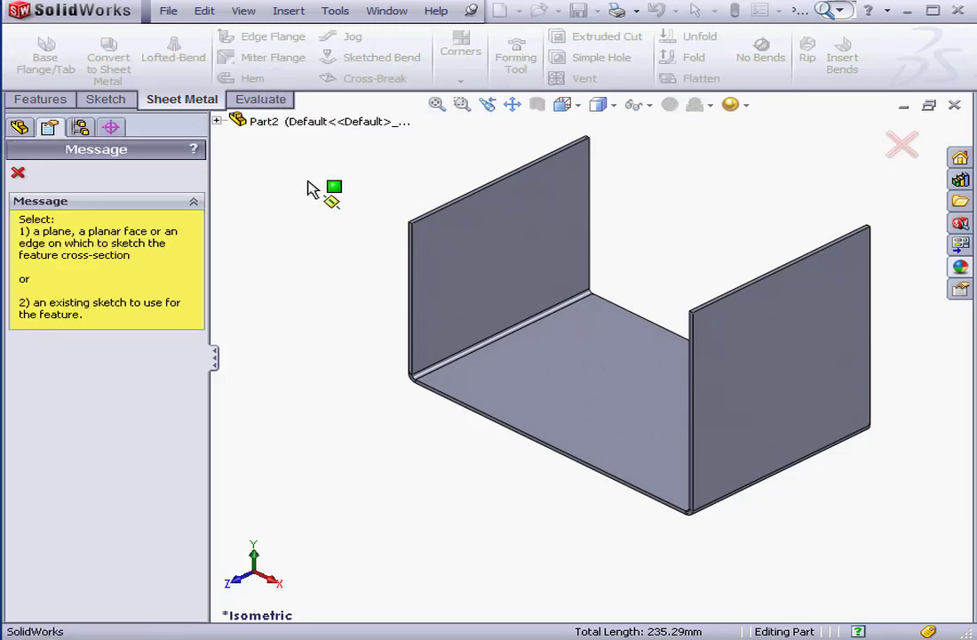
mouse_move(229, 249)
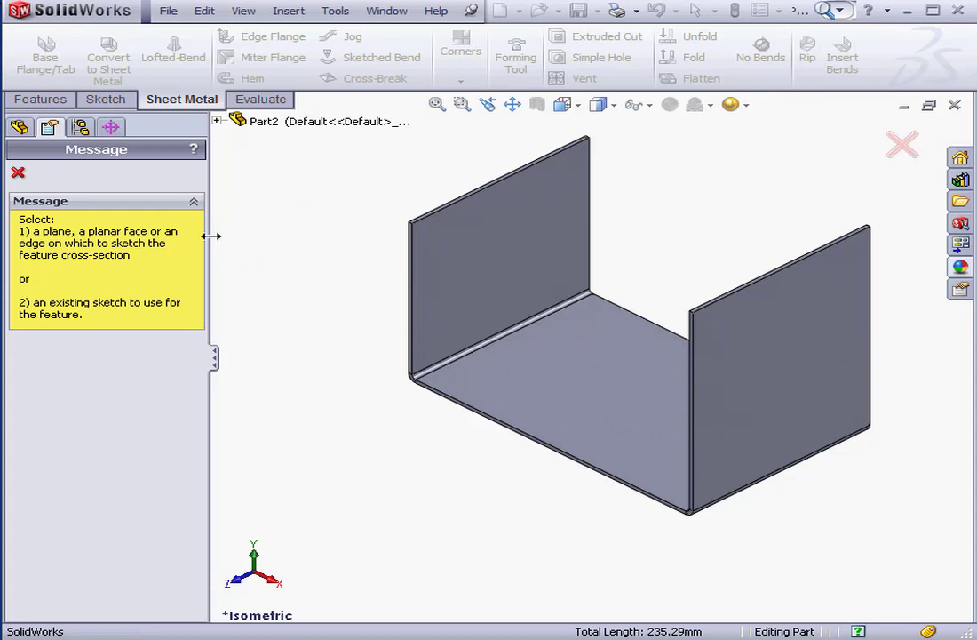
mouse_move(159, 251)
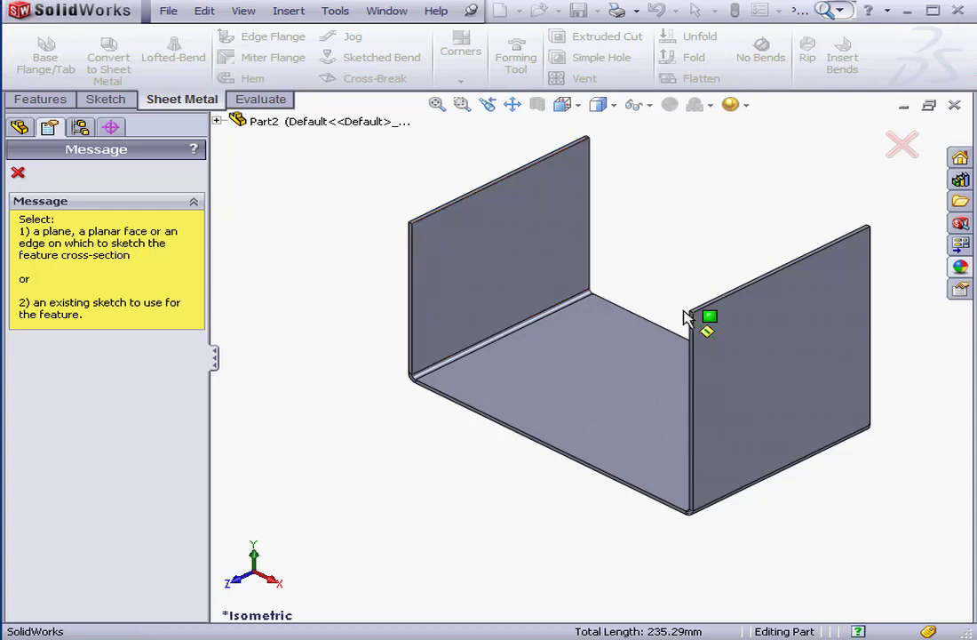
left_click(692, 320)
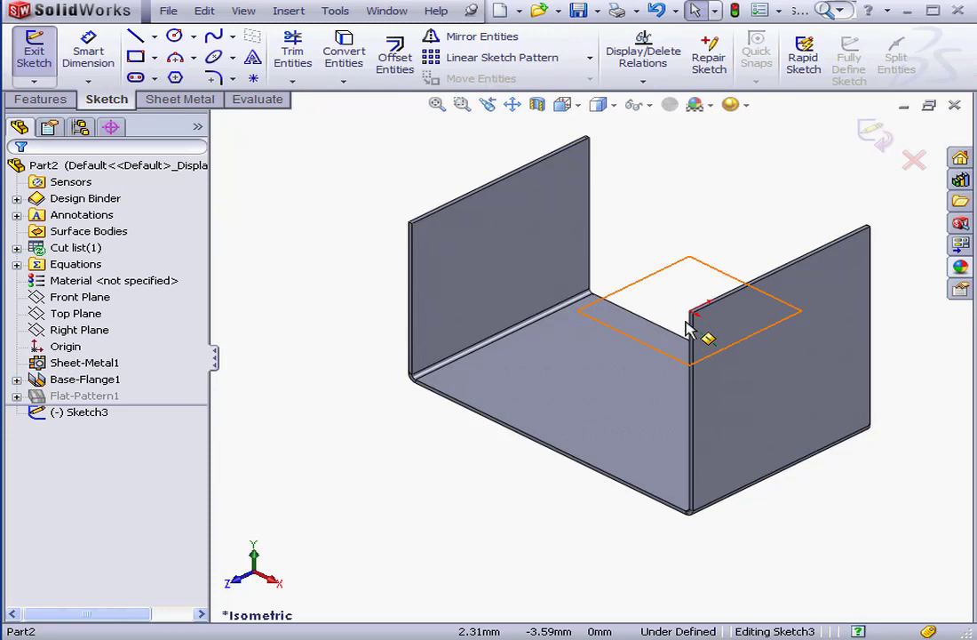
mouse_move(667, 326)
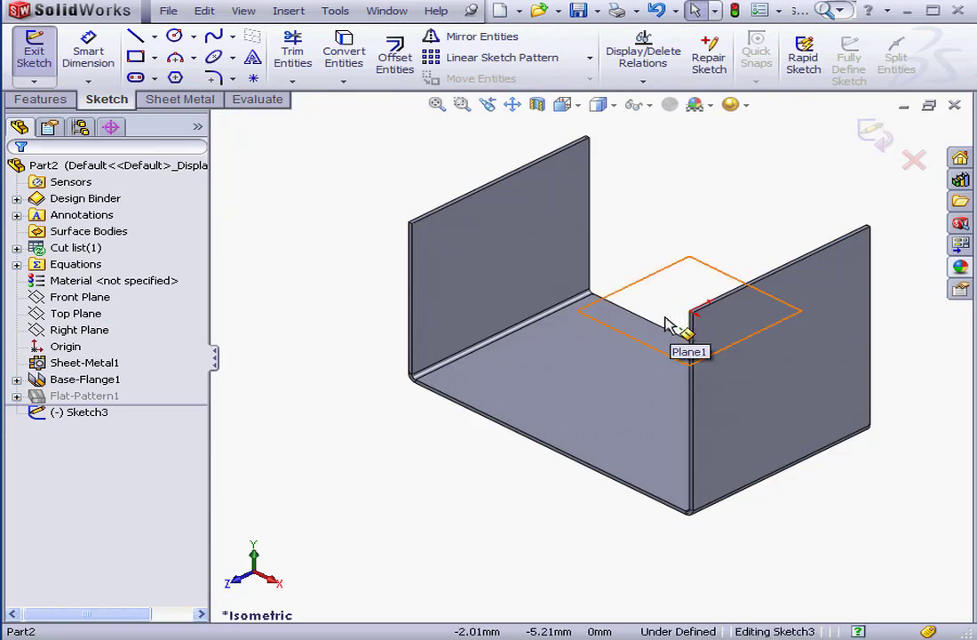
mouse_move(688, 324)
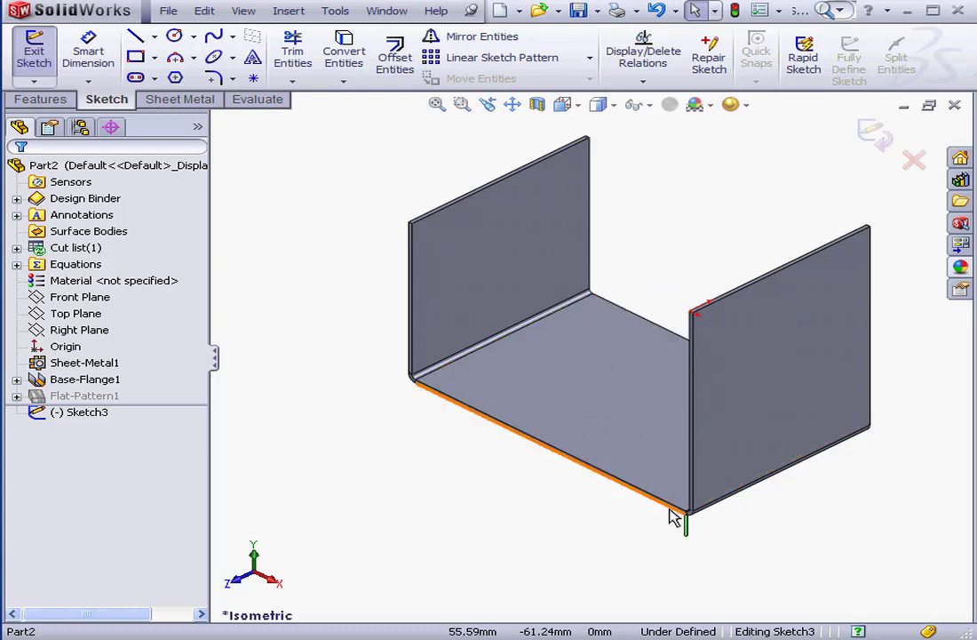
mouse_move(693, 524)
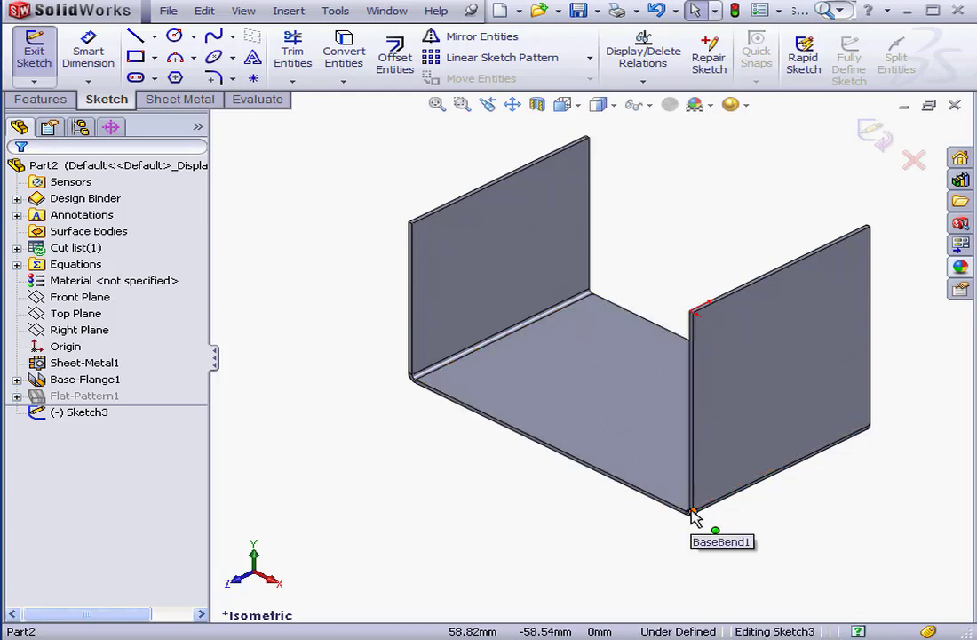
mouse_move(355, 193)
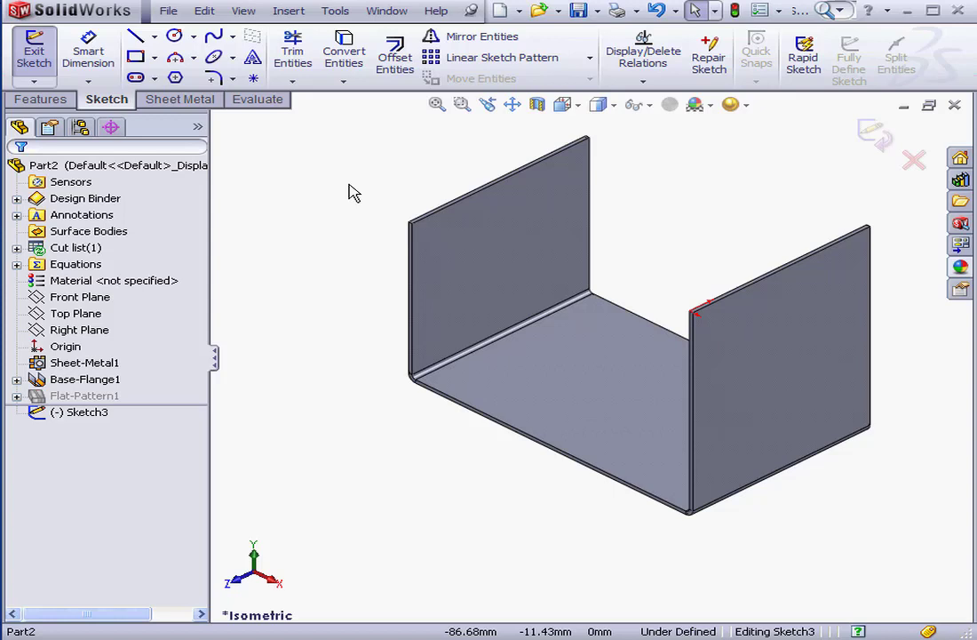
Draw a short straight line on Plane1 starting from the U-channel's corner.
left_click(138, 36)
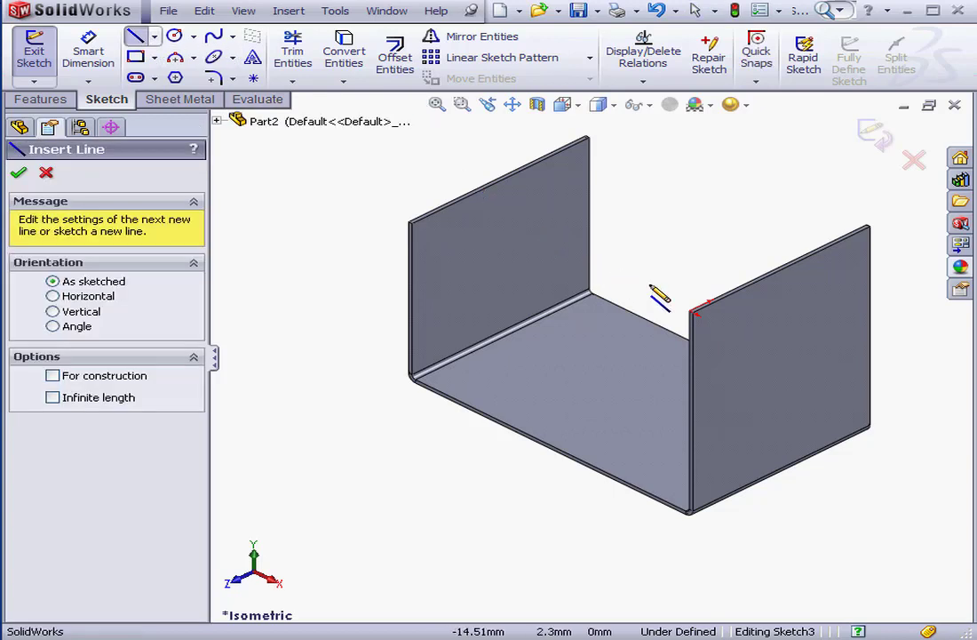
left_click_drag(695, 311, 635, 293)
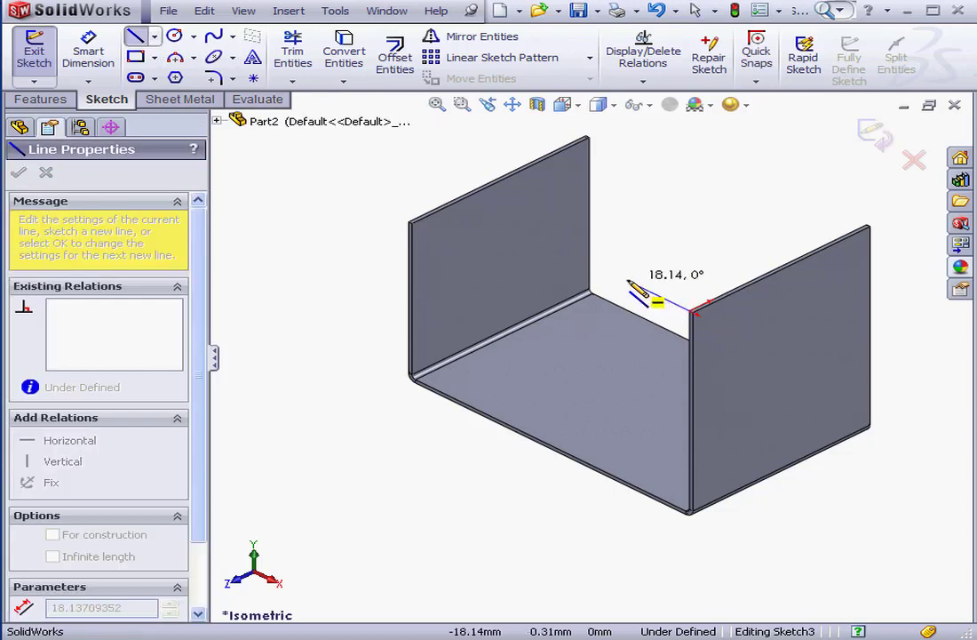
left_click_drag(688, 316, 791, 231)
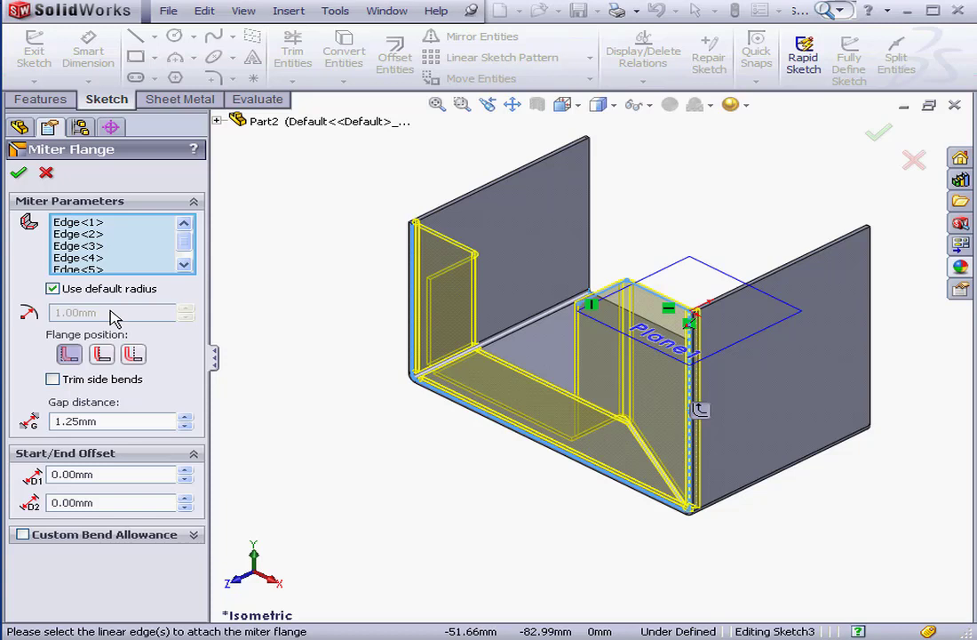
mouse_move(101, 354)
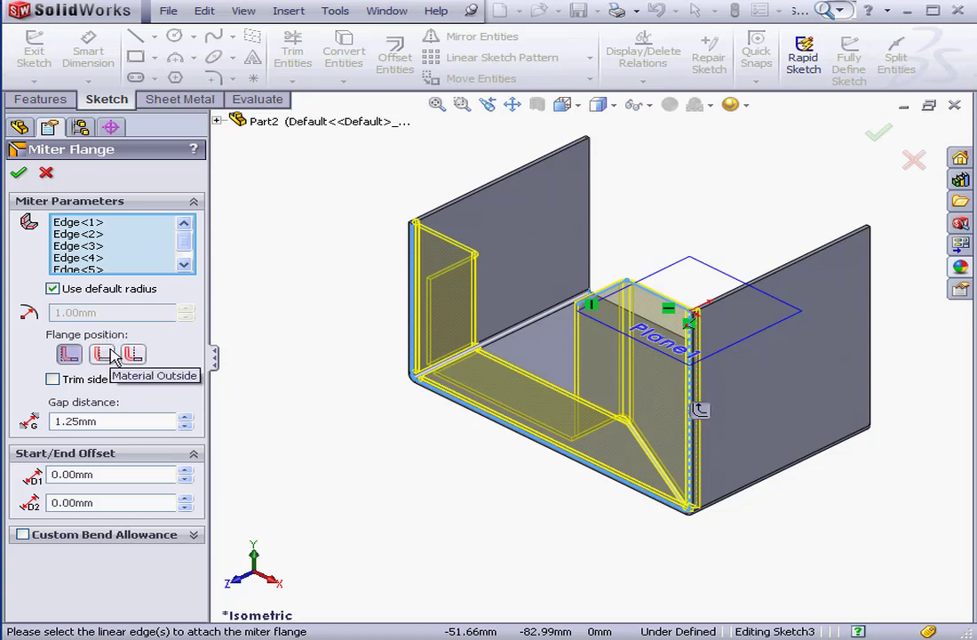
mouse_move(87, 415)
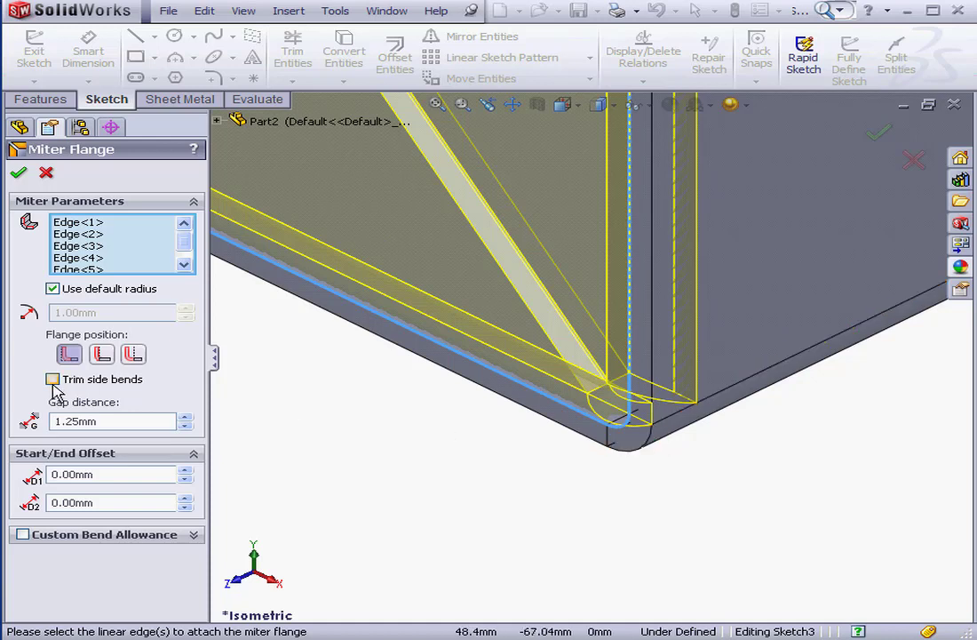
Finish the miter flange with Trim side bends checked, then zoom to fit the channel.
left_click(49, 379)
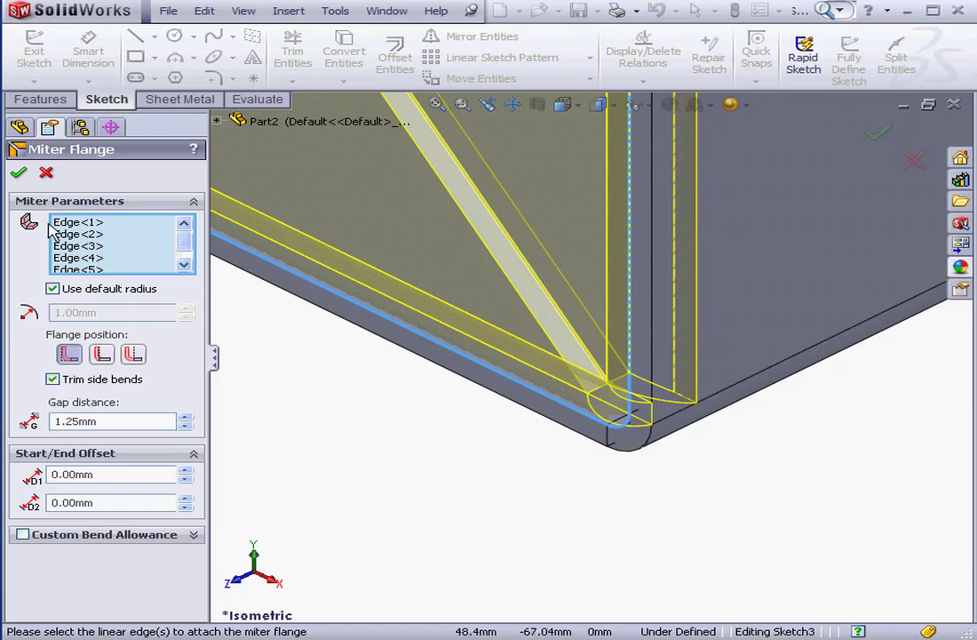
left_click(18, 172)
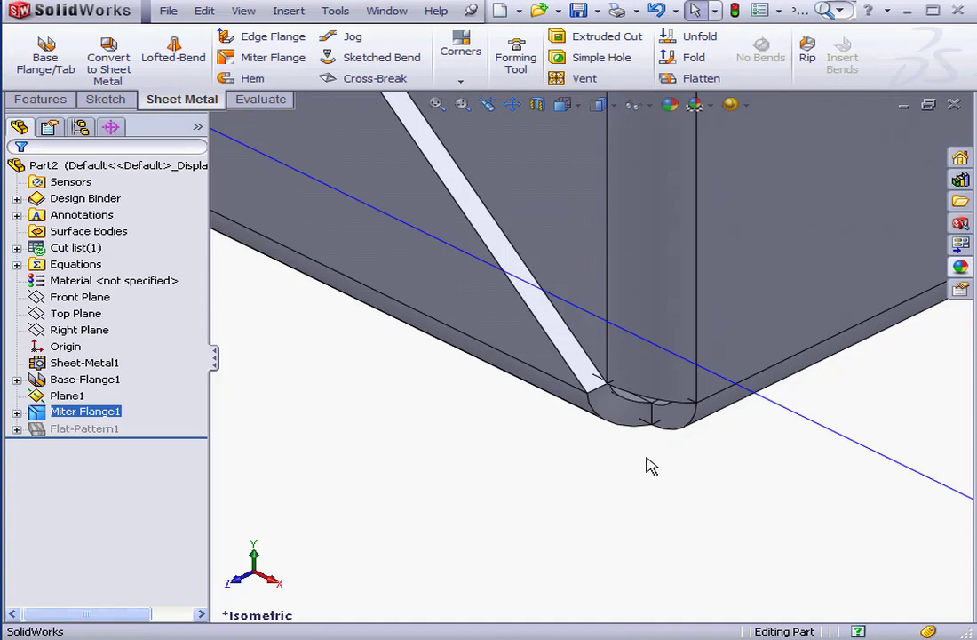
left_click(566, 105)
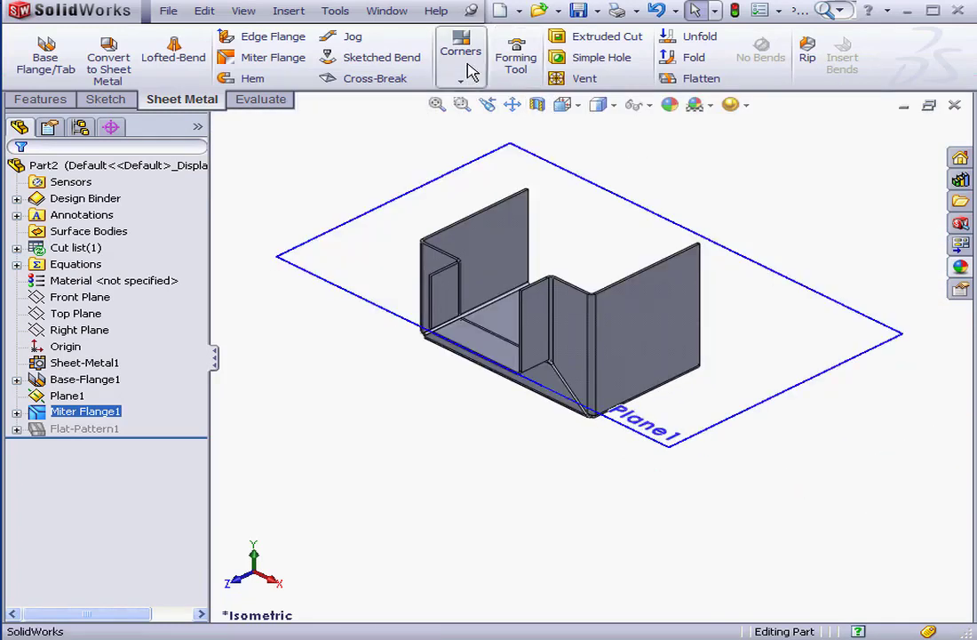
Switch to the flat plate Part1 through the Window menu and bring up the Sketch commands.
left_click(387, 10)
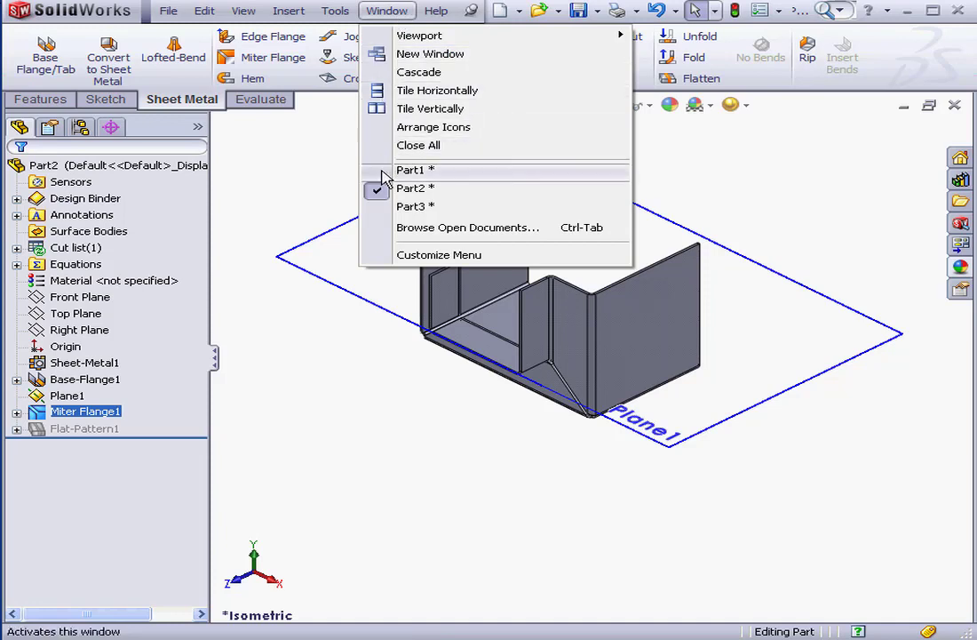
left_click(409, 169)
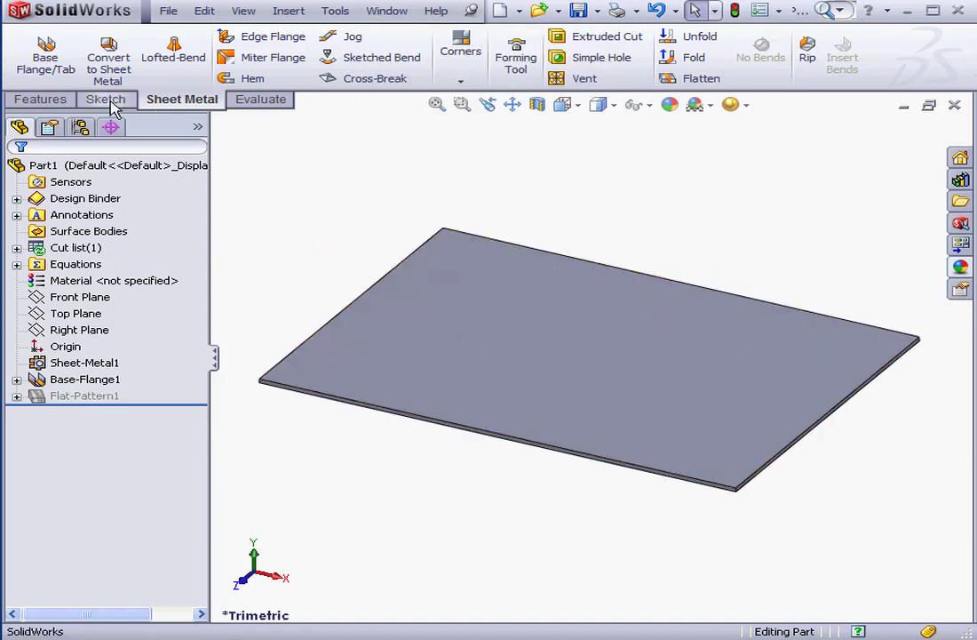
left_click(106, 99)
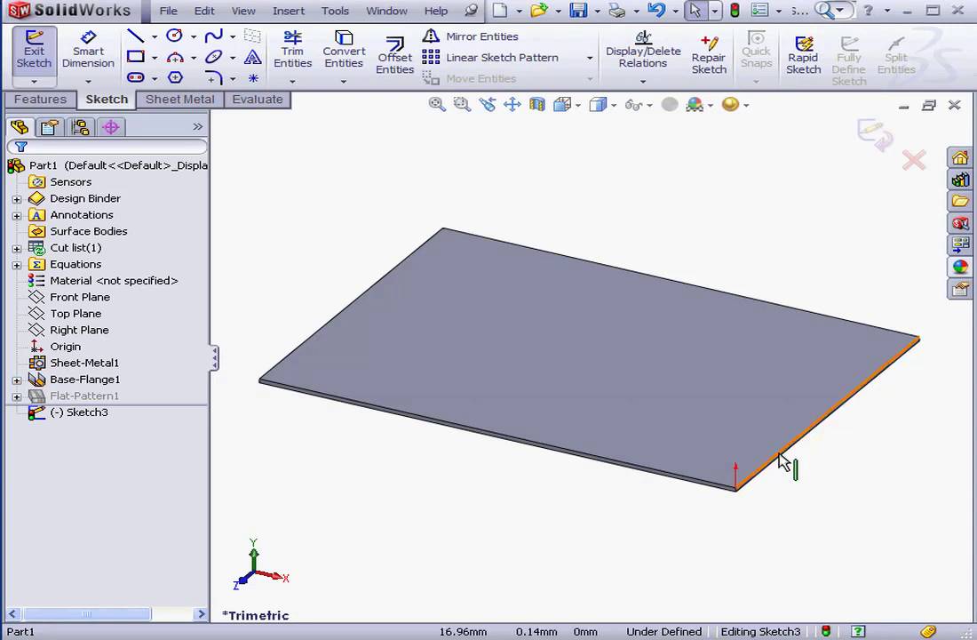
mouse_move(750, 494)
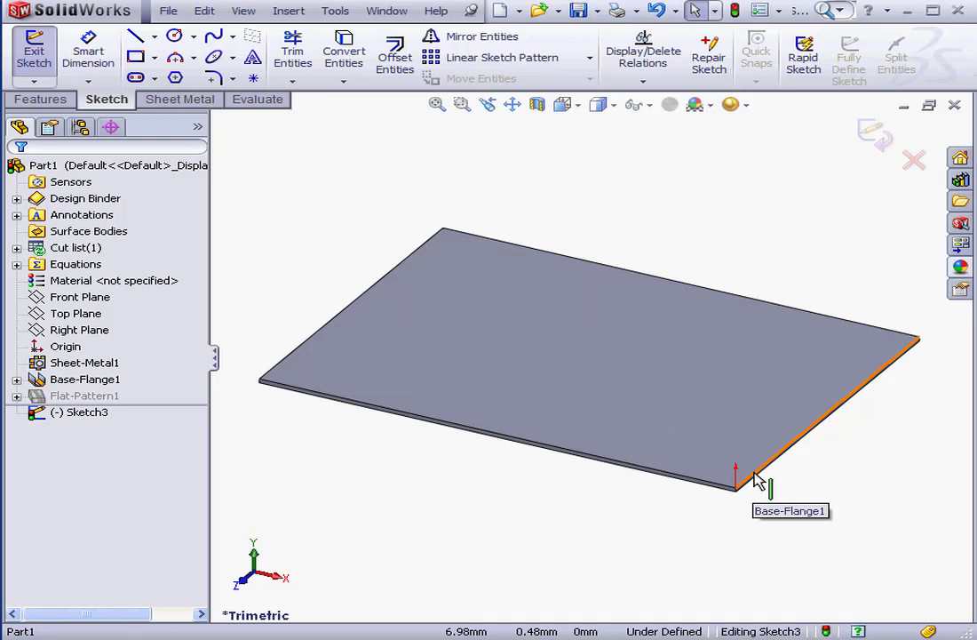
mouse_move(756, 493)
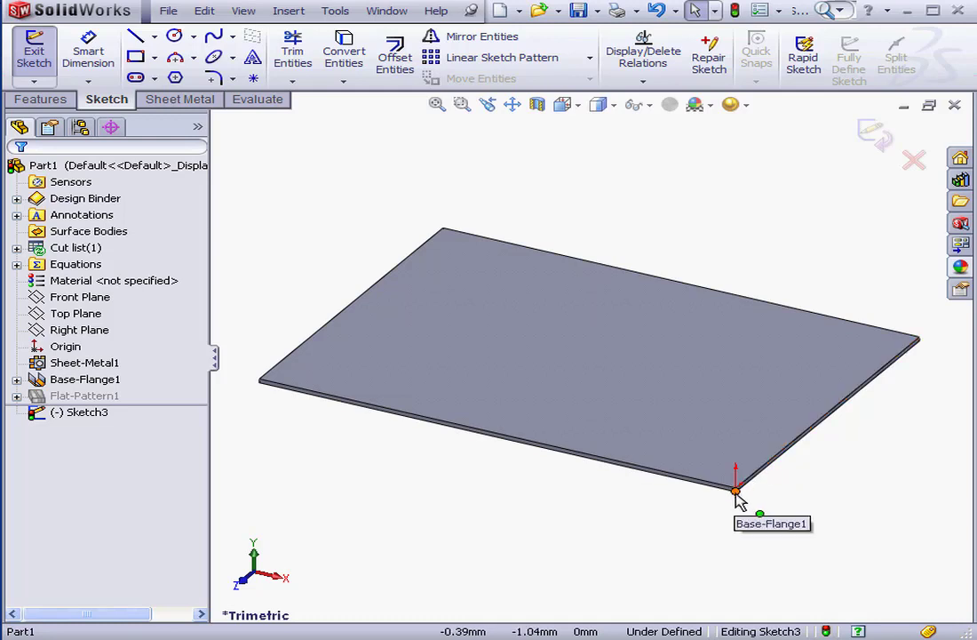
mouse_move(748, 507)
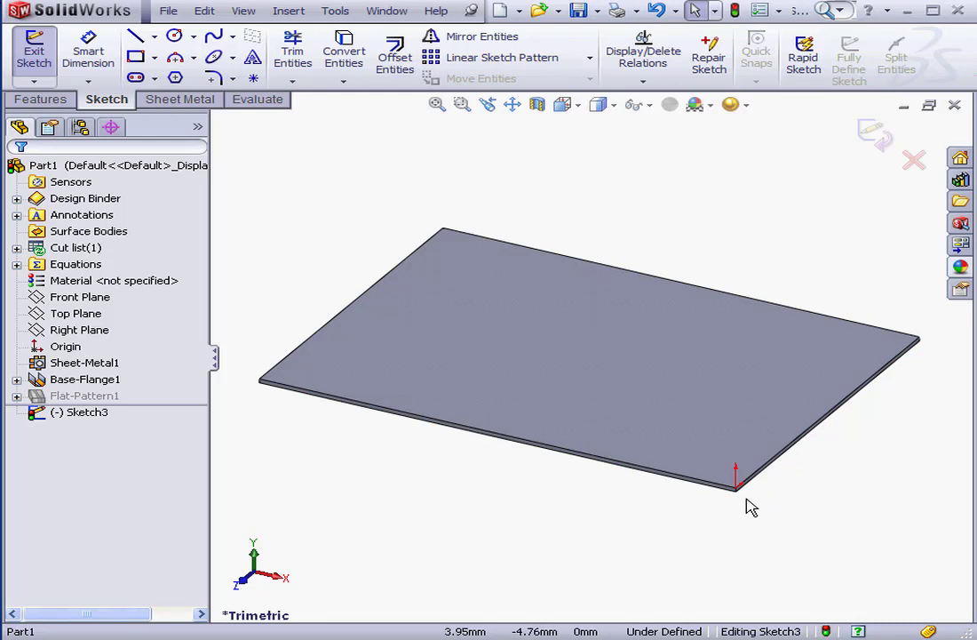
Draw a tangent arc from the plate corner and make it tangent to the plate edge.
left_click(193, 59)
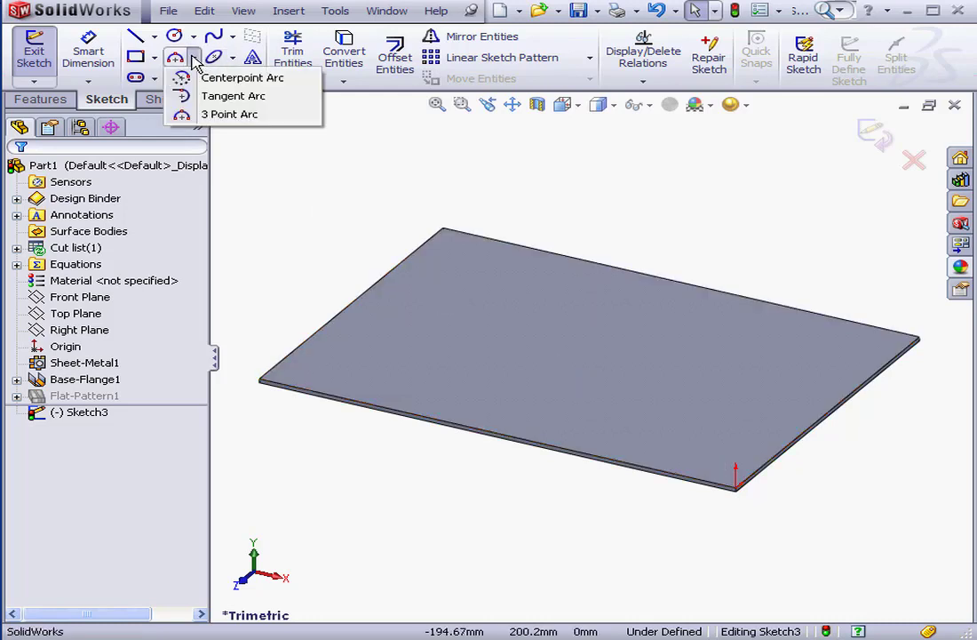
left_click(246, 77)
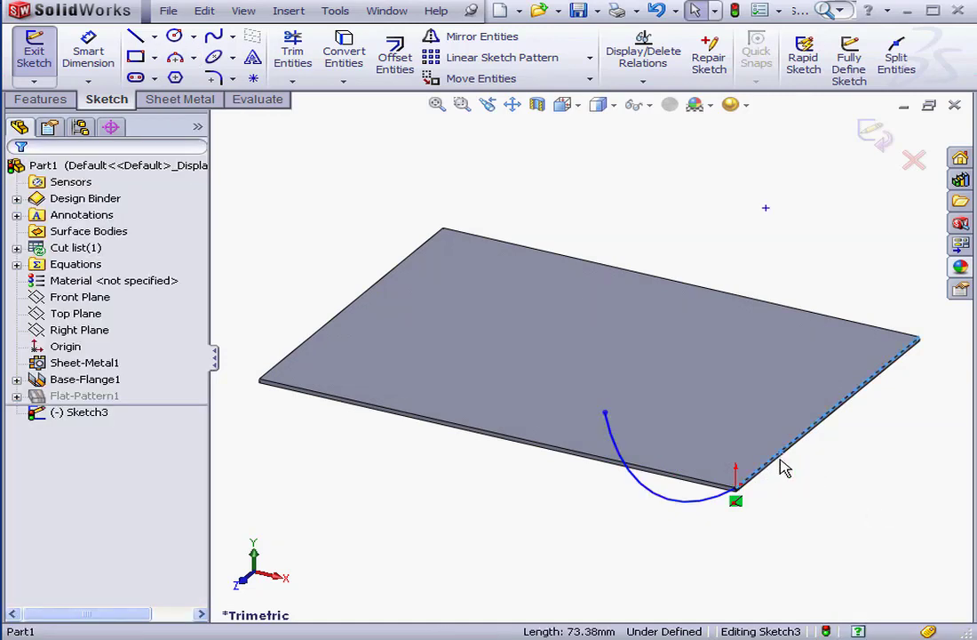
left_click(781, 466)
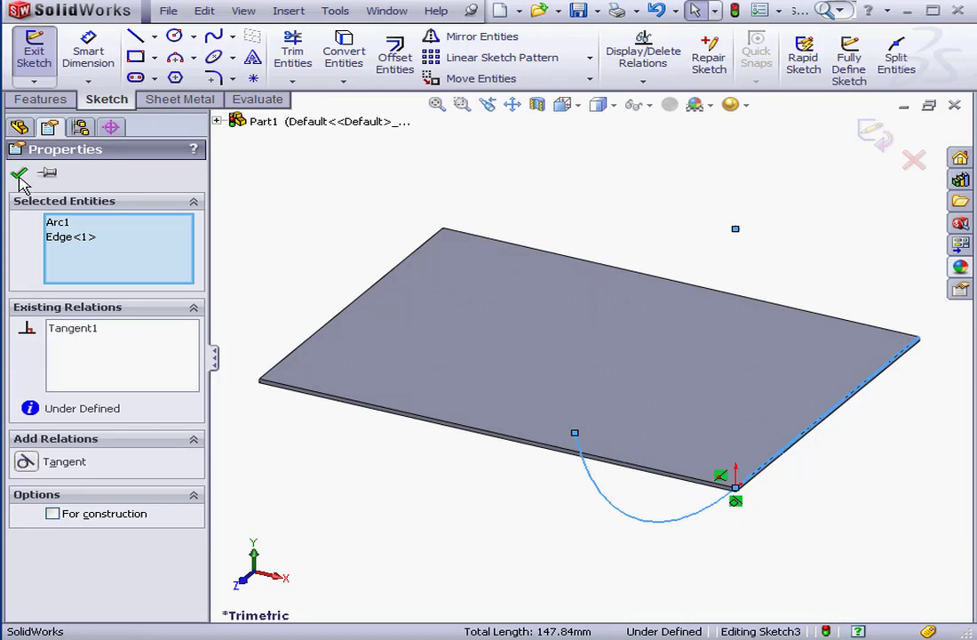
left_click(20, 174)
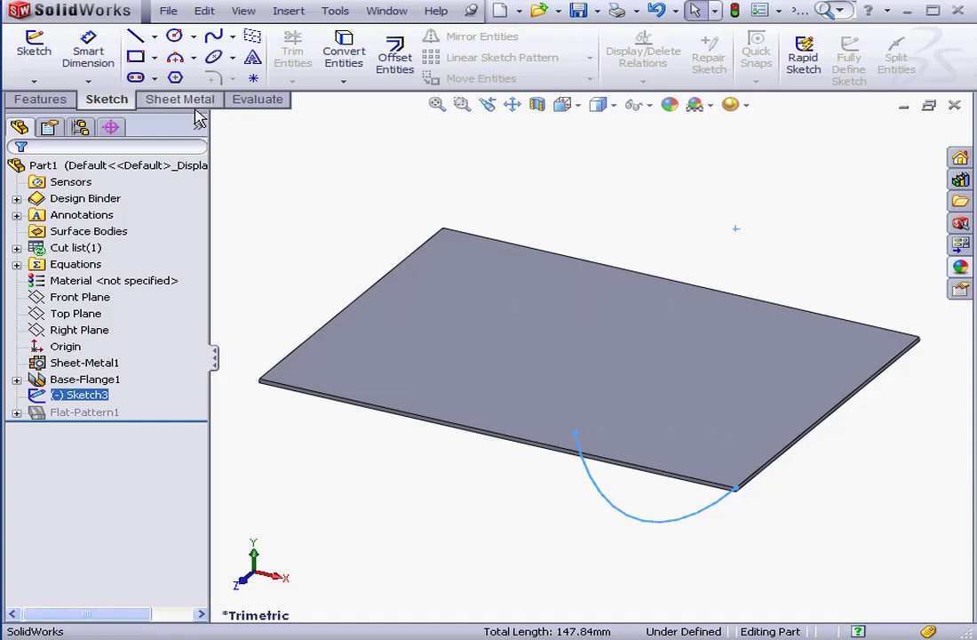
Create Miter Flange1 from the arc sketch around the plate's edges.
left_click(181, 99)
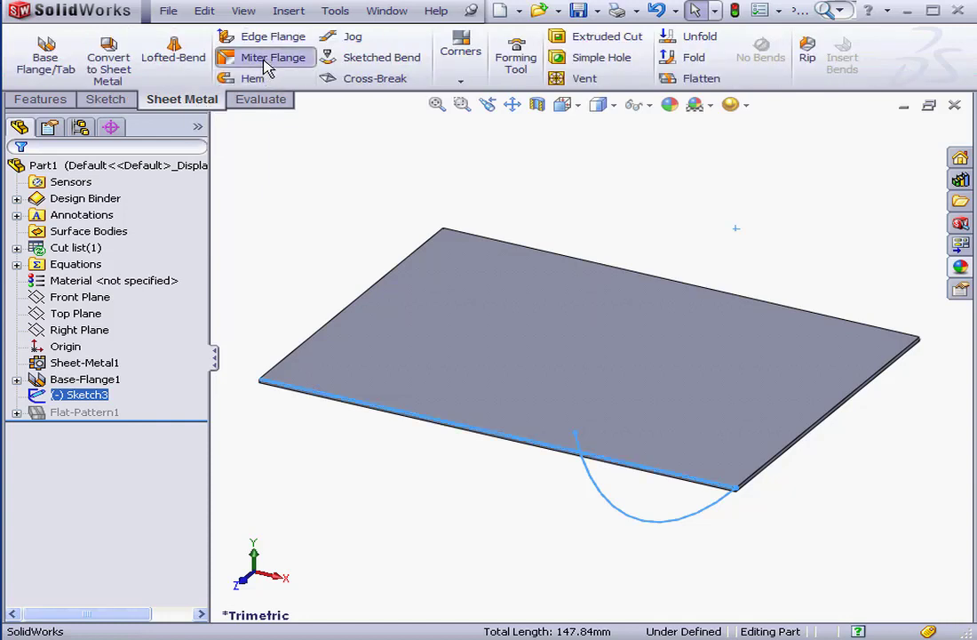
left_click(274, 56)
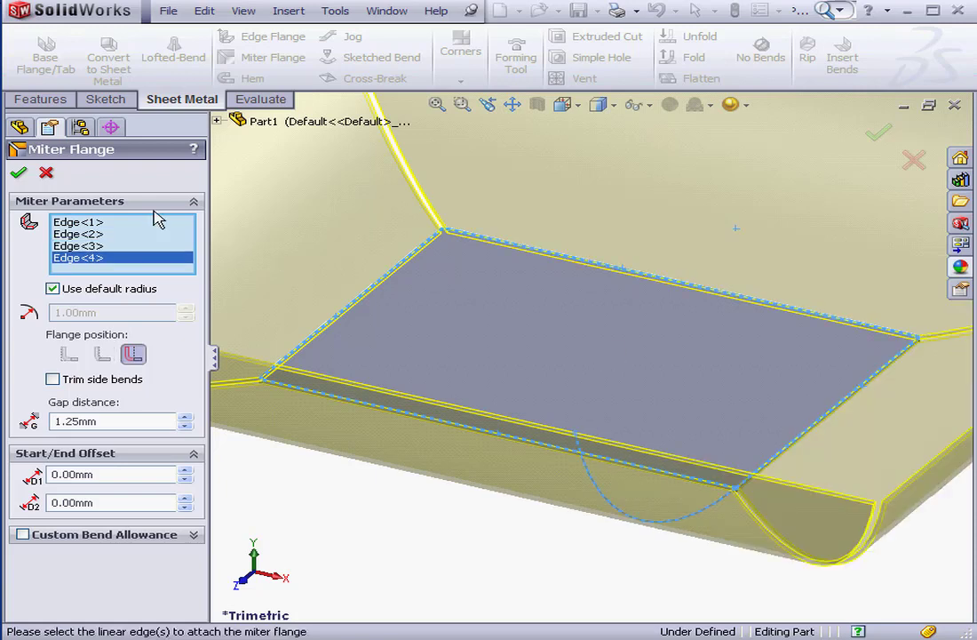
left_click(18, 173)
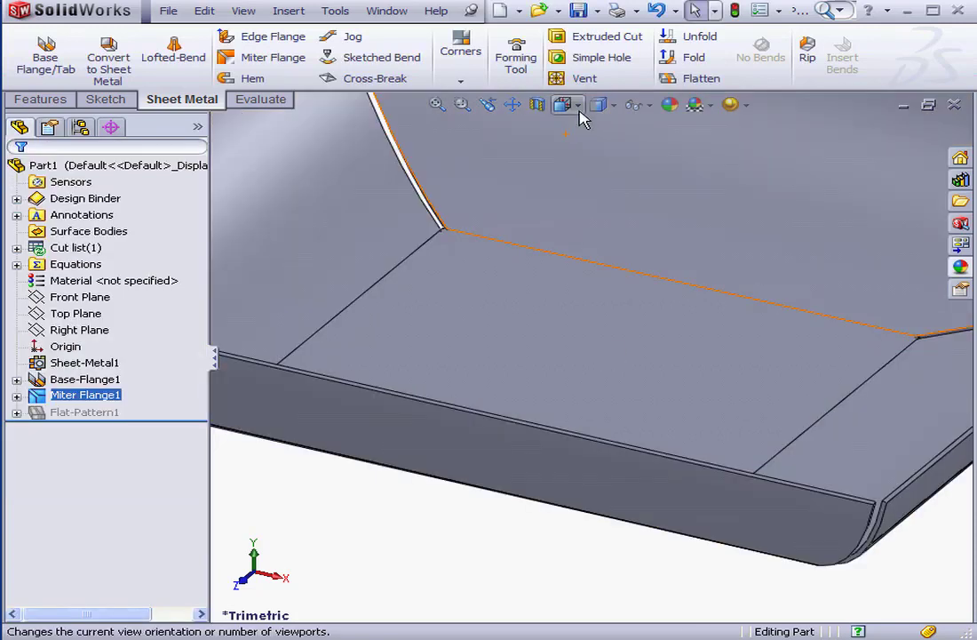